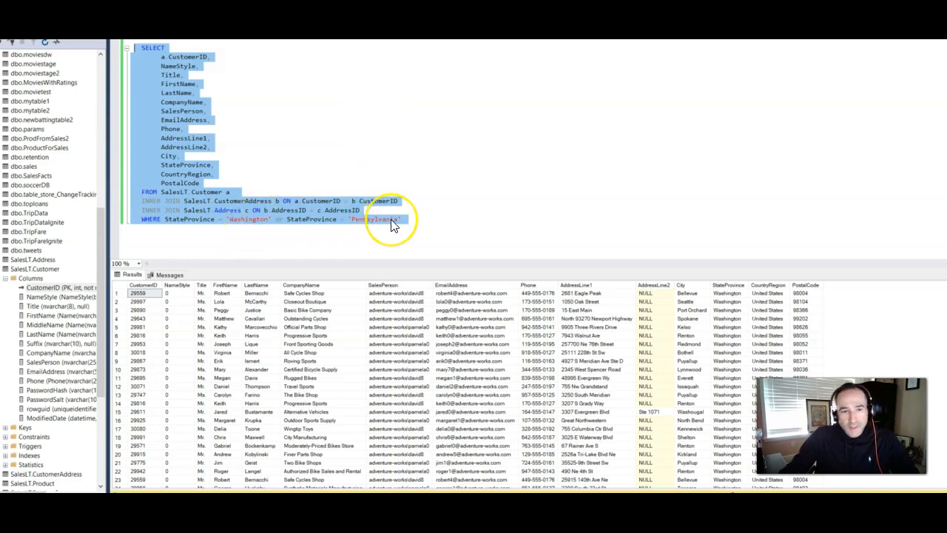
mouse_move(191, 74)
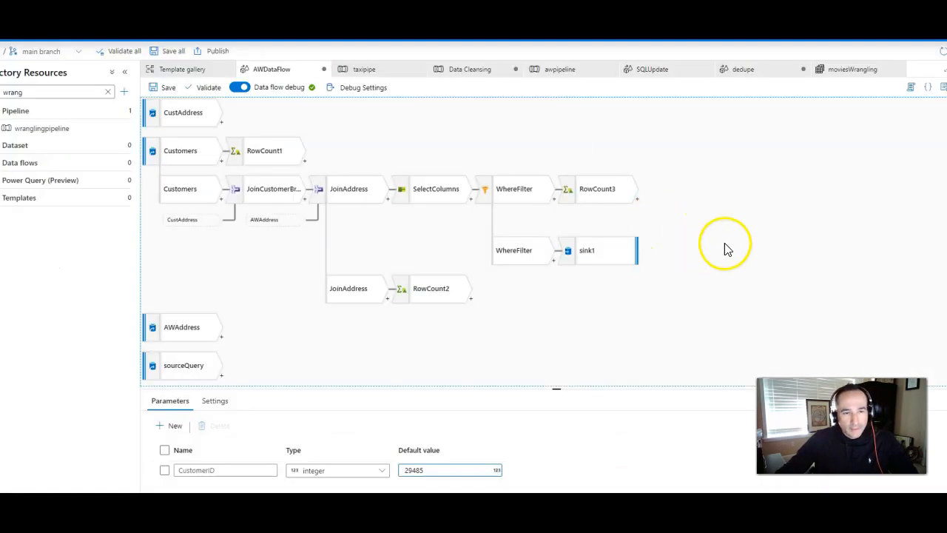
mouse_move(496, 351)
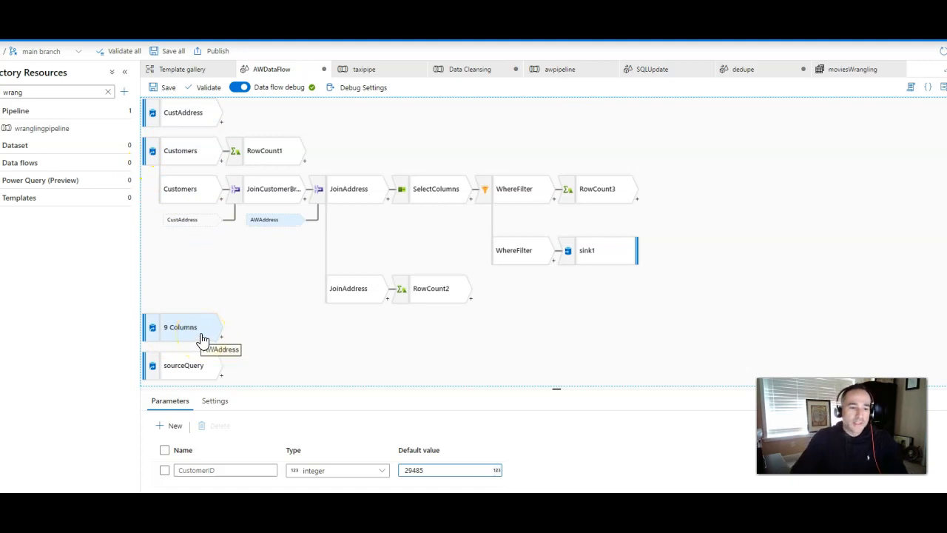
Select the CustAddress source node in AWDataFlow to show its Source settings
click(182, 111)
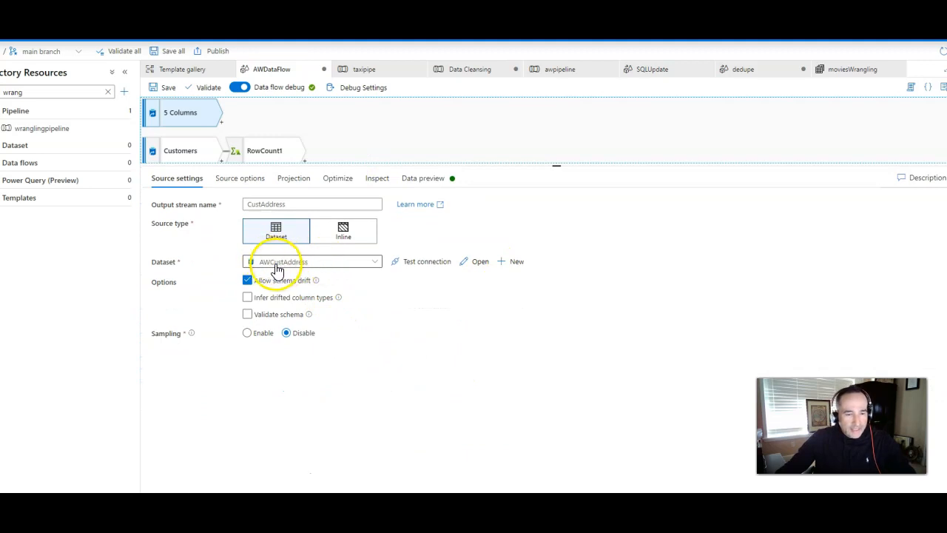
mouse_move(259, 238)
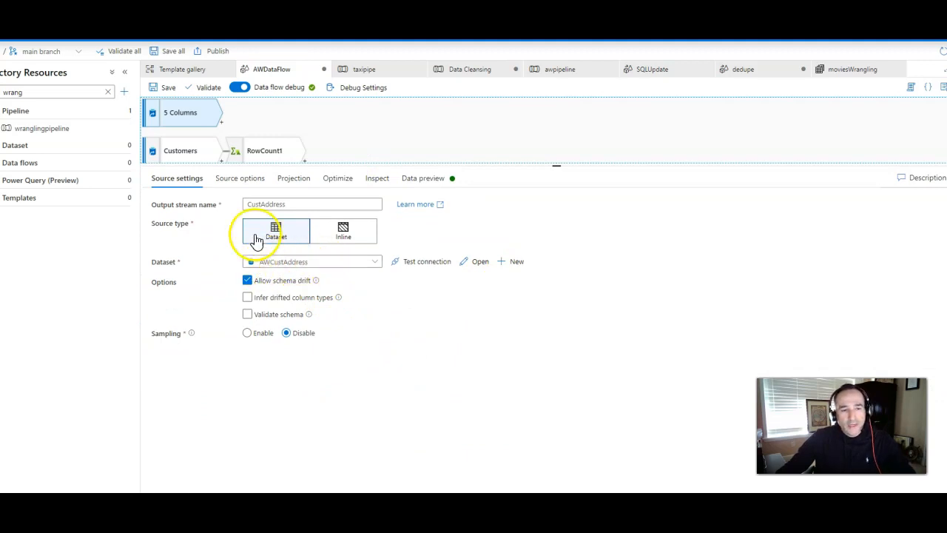
Check CustAddress source options and open the AWCustAddress dataset, then return to AWDataFlow
click(239, 178)
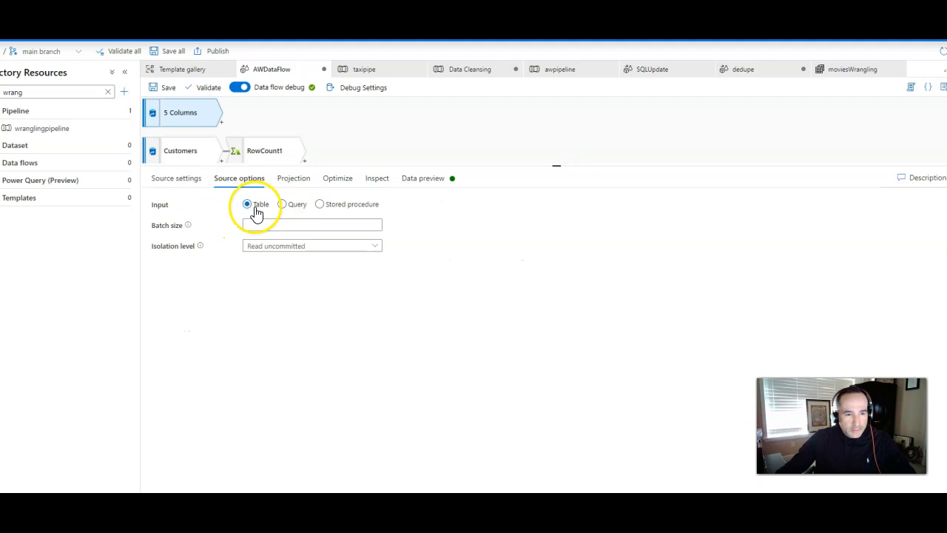
click(176, 178)
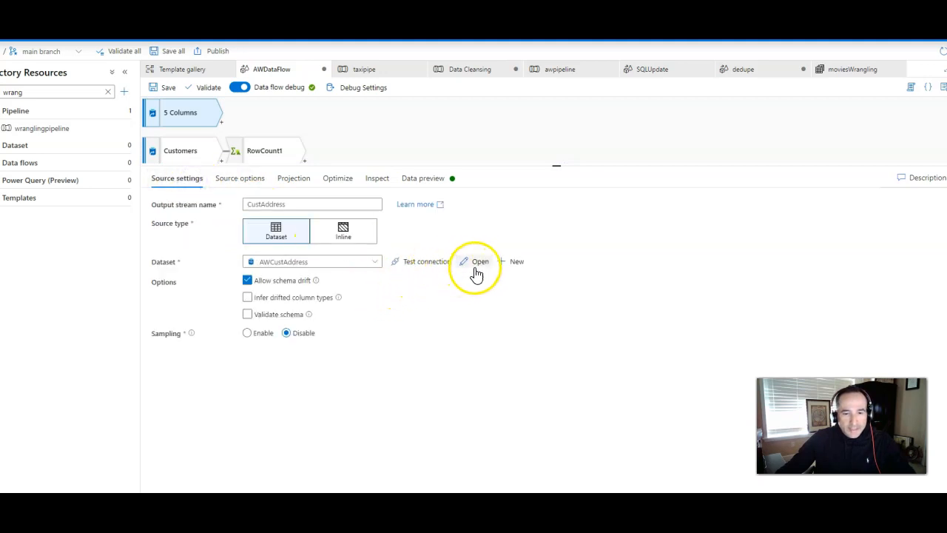
click(479, 262)
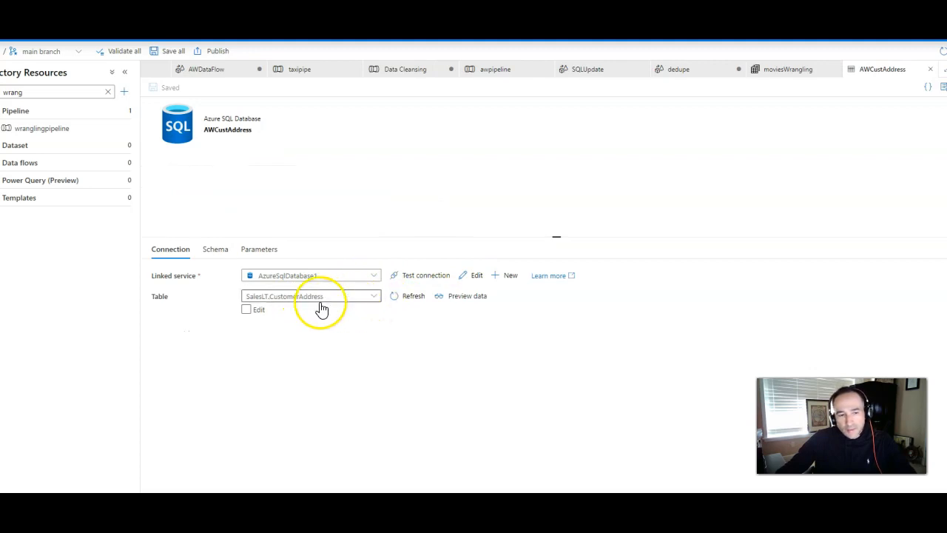
mouse_move(373, 327)
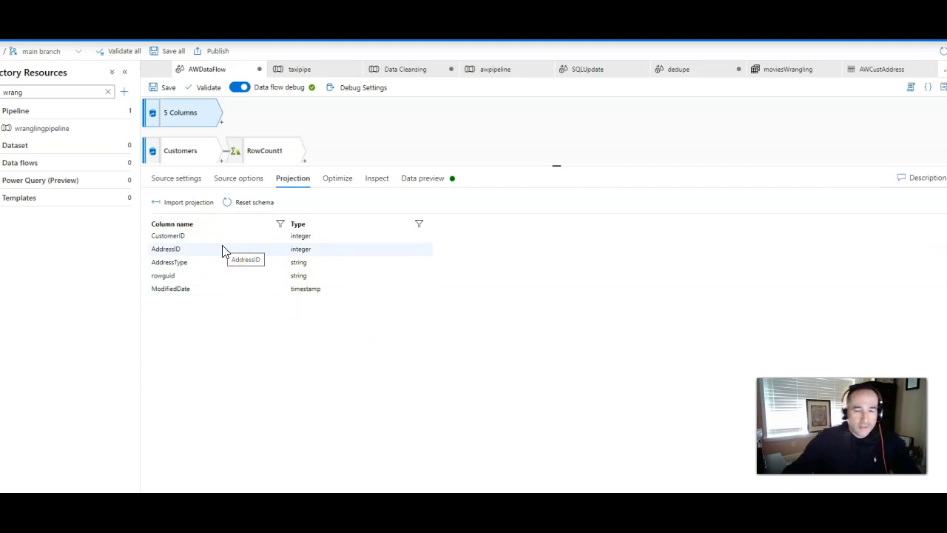
click(183, 113)
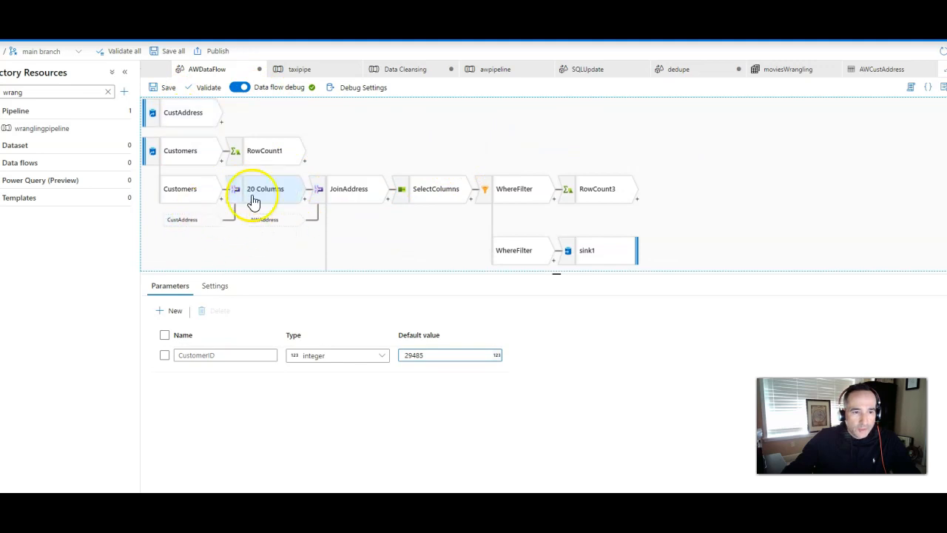
Review the Customers source's 15-column AWCustomers projection and preview its customer rows
click(181, 150)
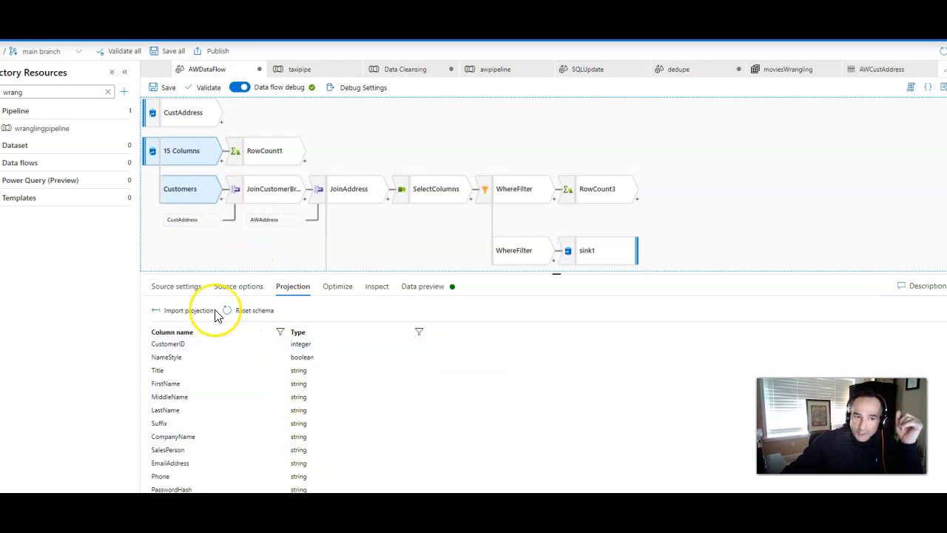
click(177, 287)
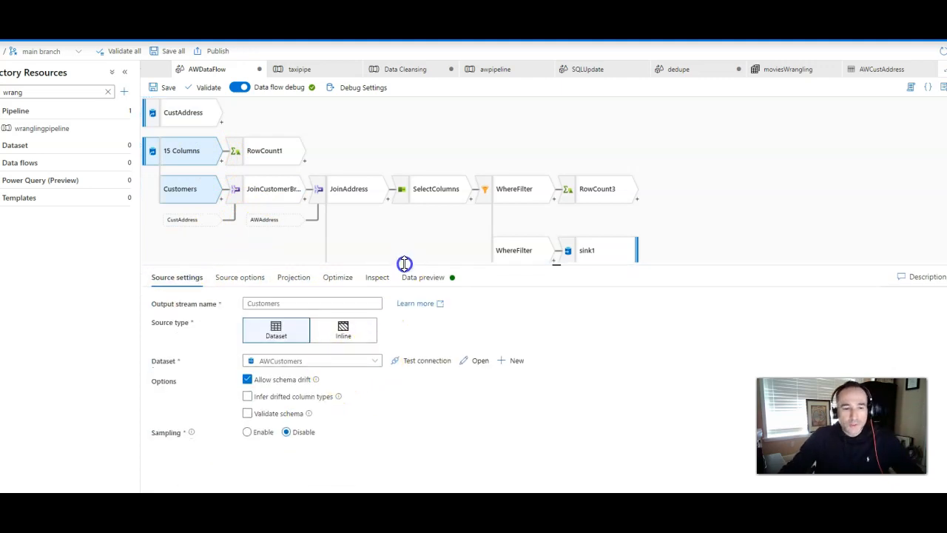
click(293, 277)
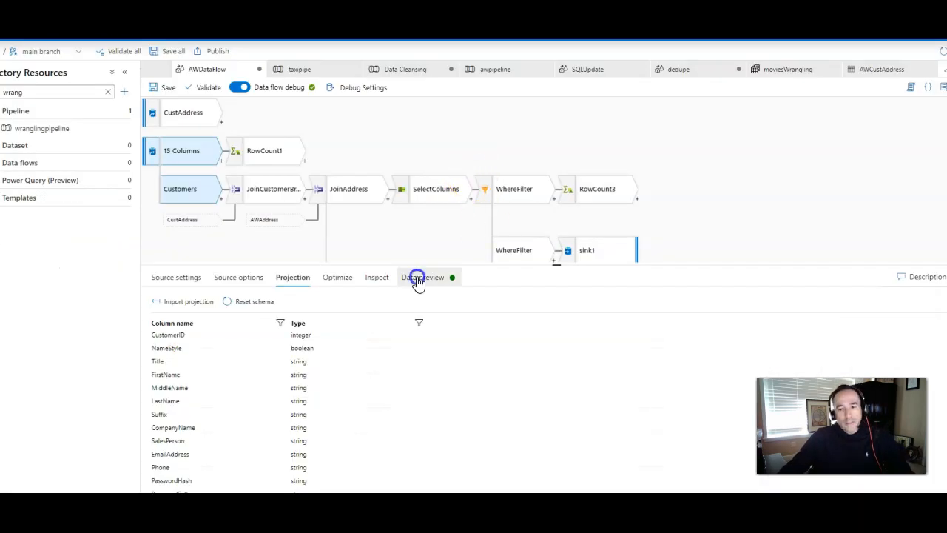
click(420, 276)
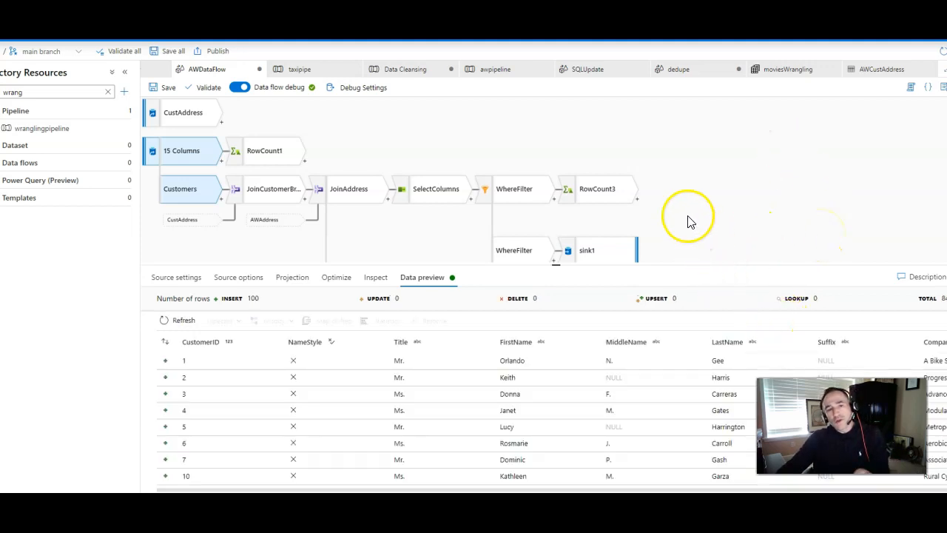
mouse_move(238, 137)
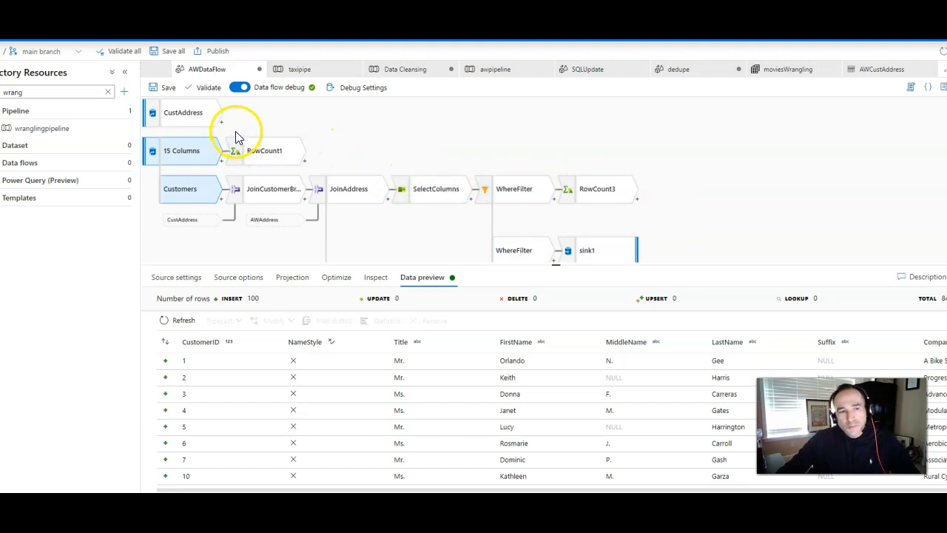
mouse_move(362, 100)
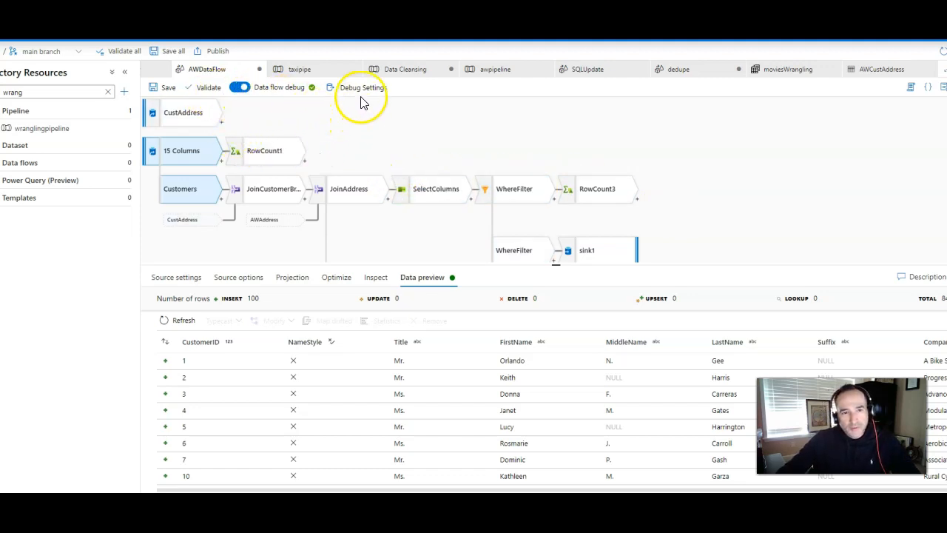
Select the AWAddress source to confirm it reads the Address dataset
click(361, 87)
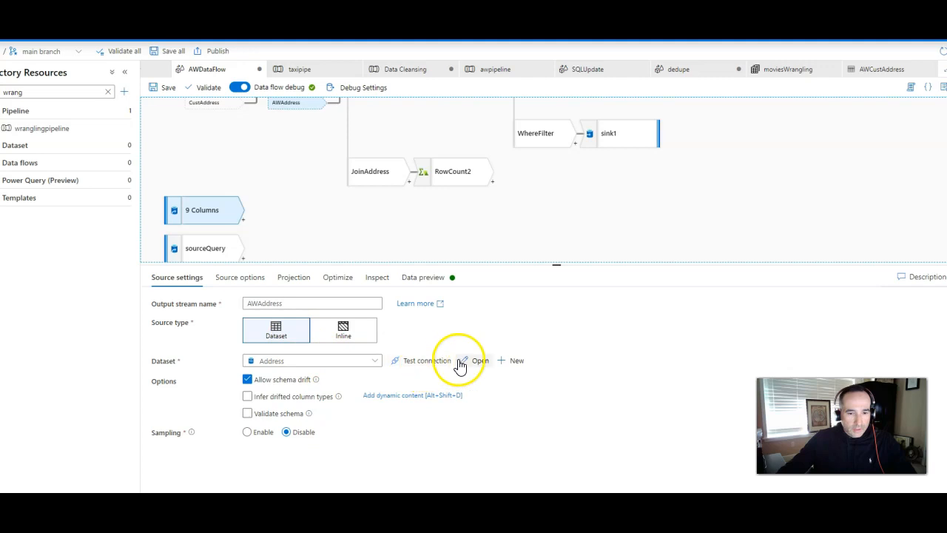
click(480, 361)
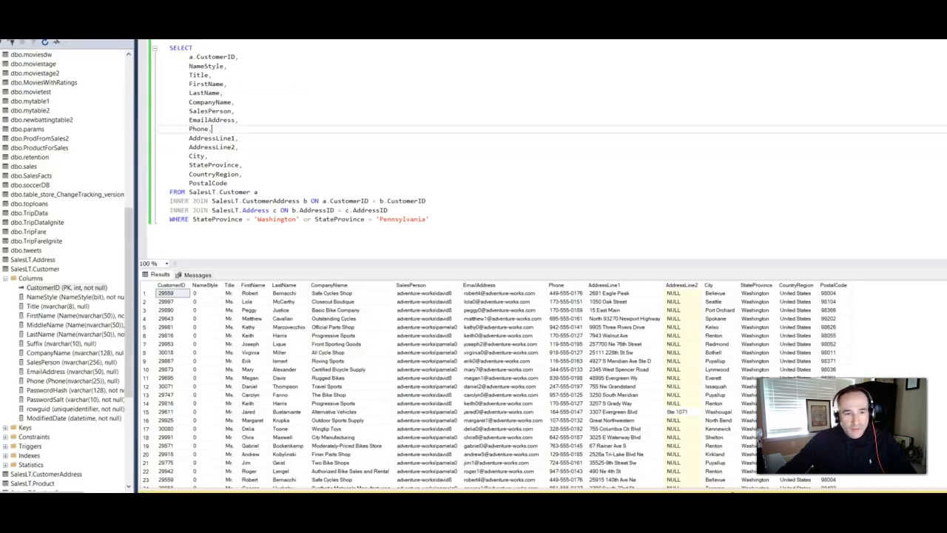
double_click(268, 200)
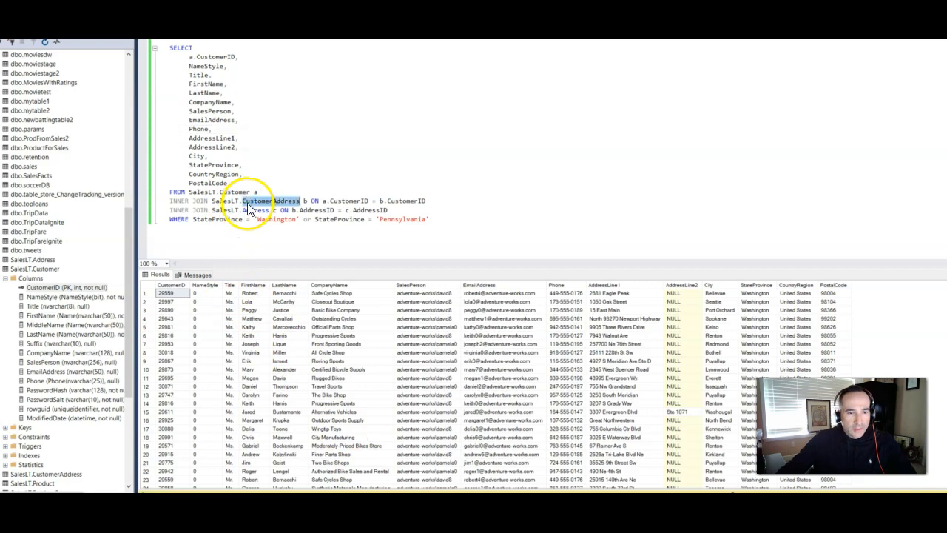
double_click(254, 210)
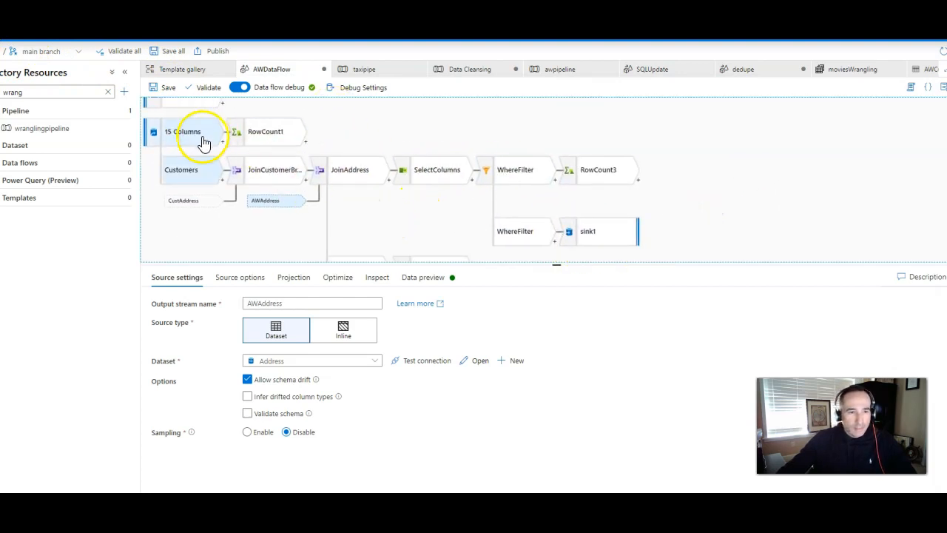
mouse_move(199, 152)
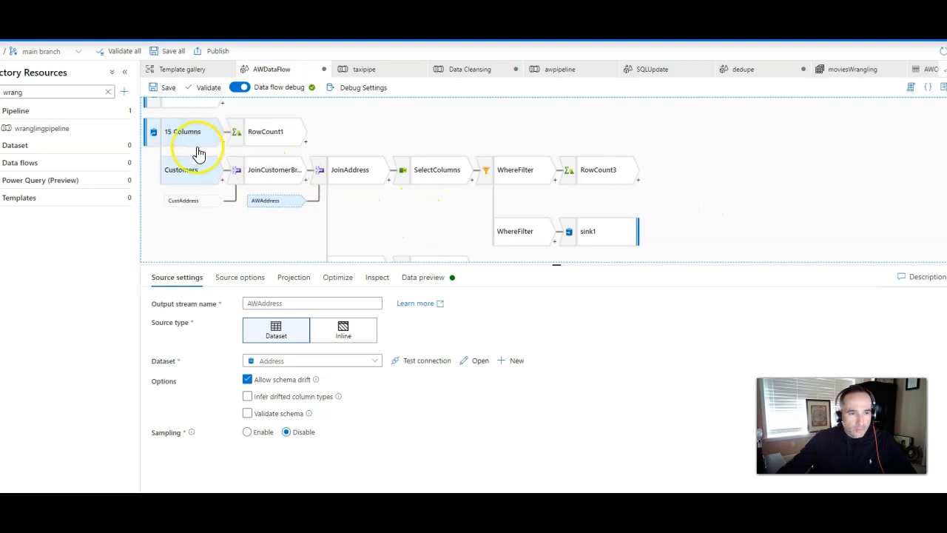
mouse_move(225, 149)
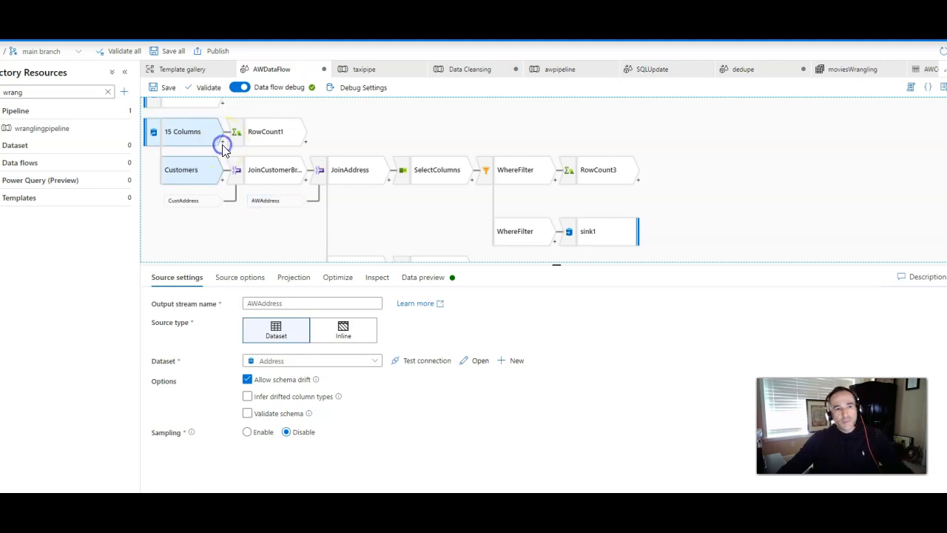
Add a Join after Customers and inspect JoinCustomerBridge's CustAddress right stream on CustomerID
click(222, 144)
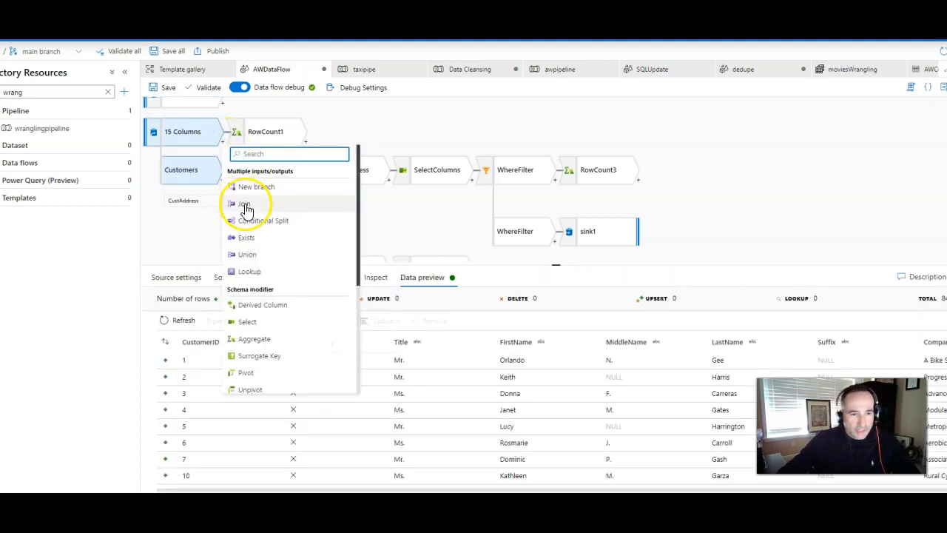
mouse_move(281, 211)
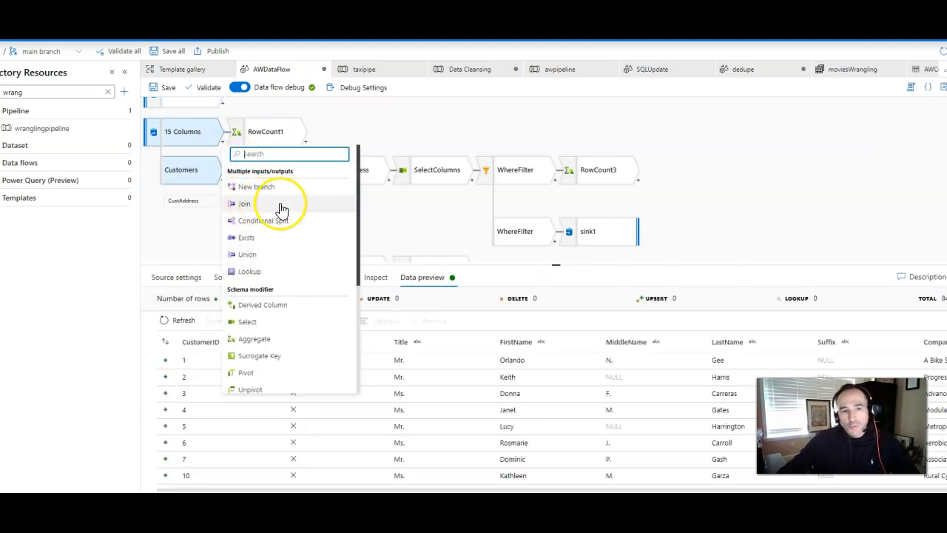
click(244, 203)
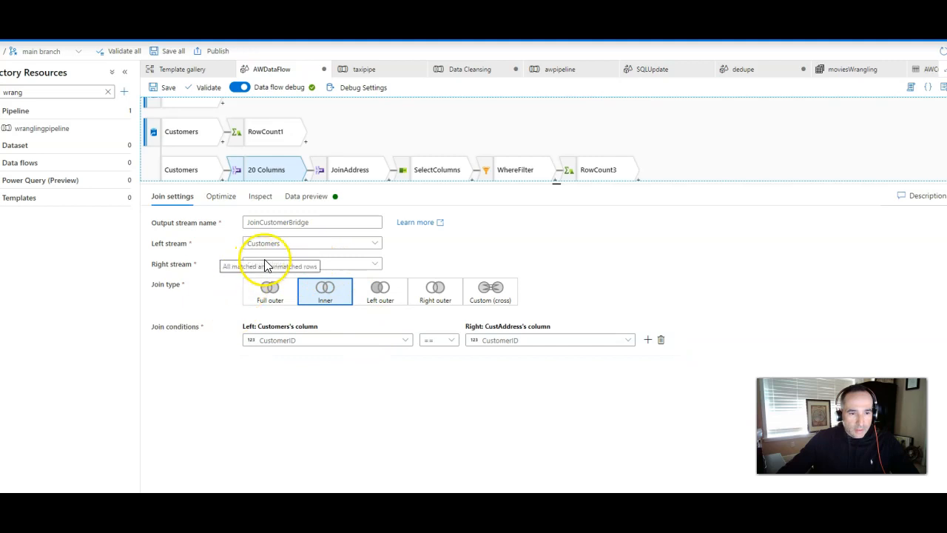
click(311, 263)
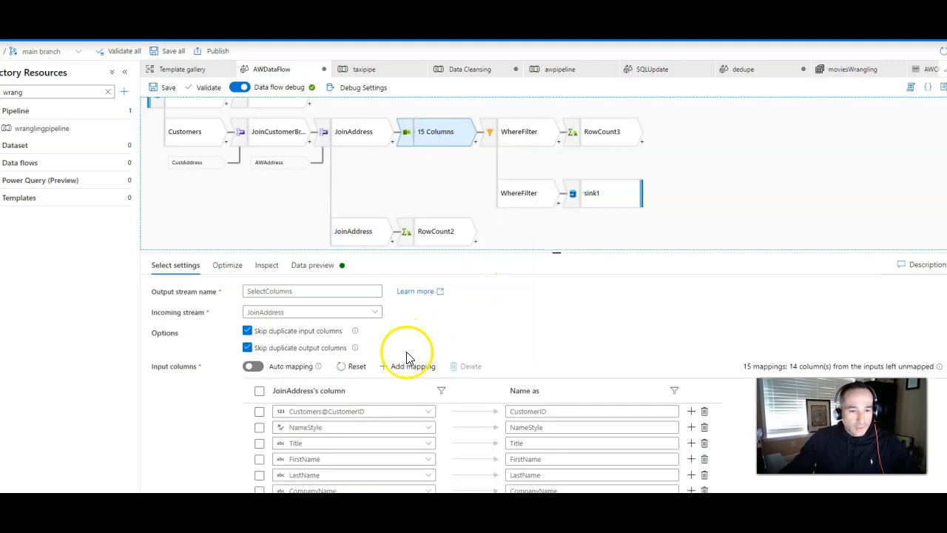
mouse_move(460, 351)
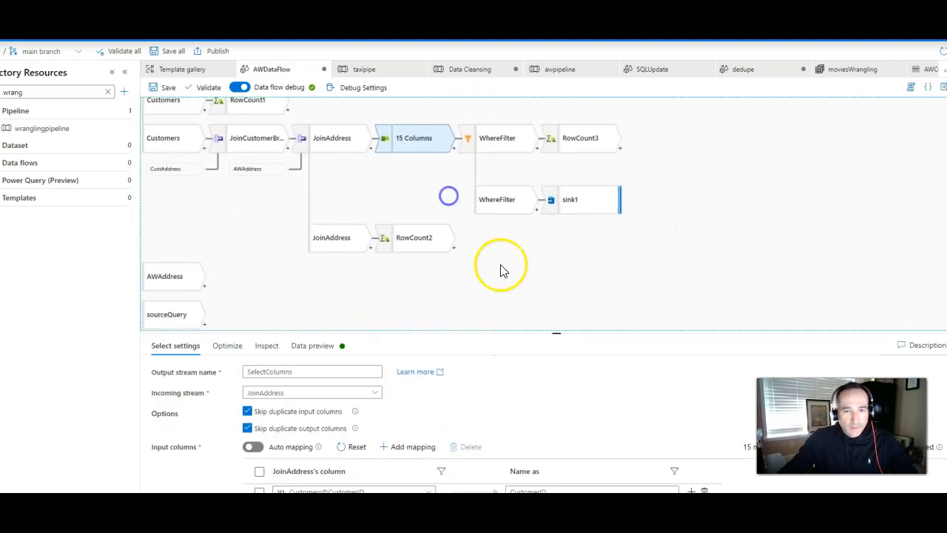
click(503, 199)
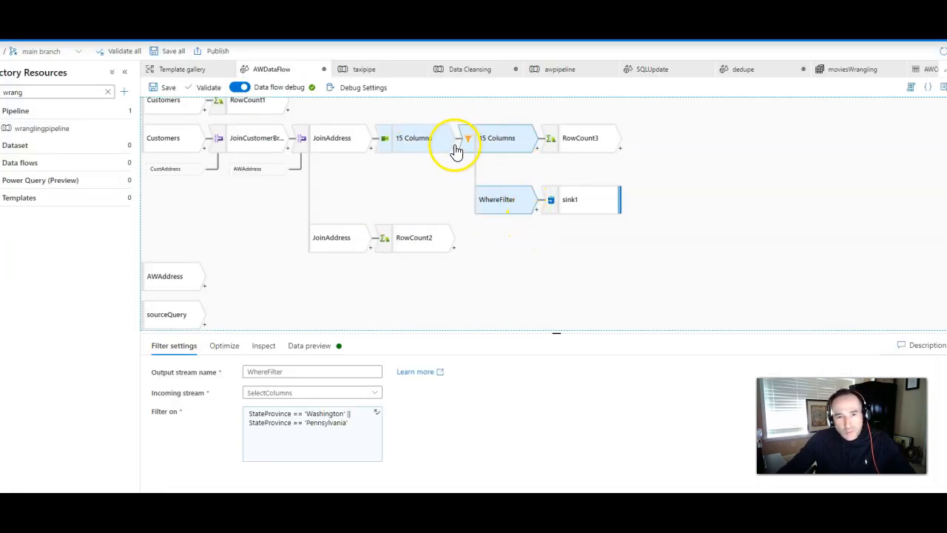
Review the WhereFilter Washington/Pennsylvania condition and input columns in the expression builder
click(467, 138)
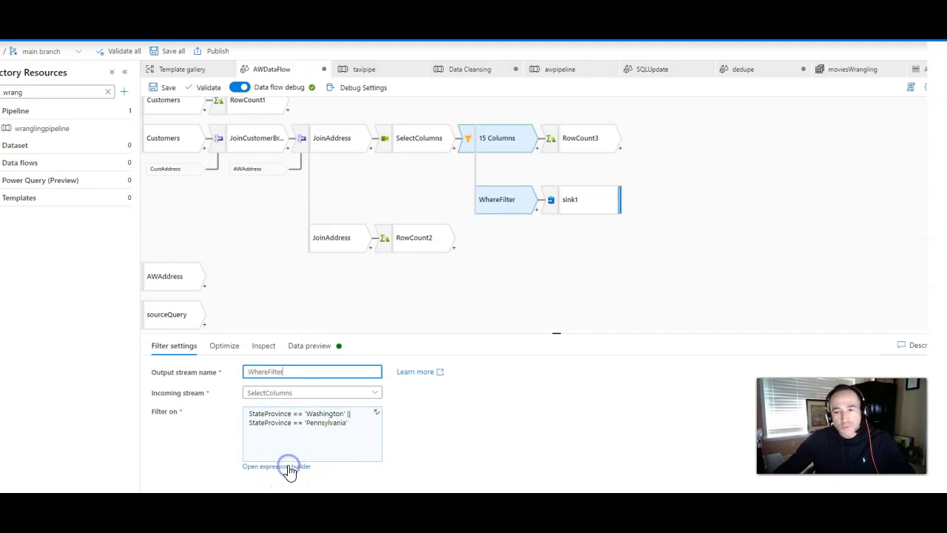
click(278, 466)
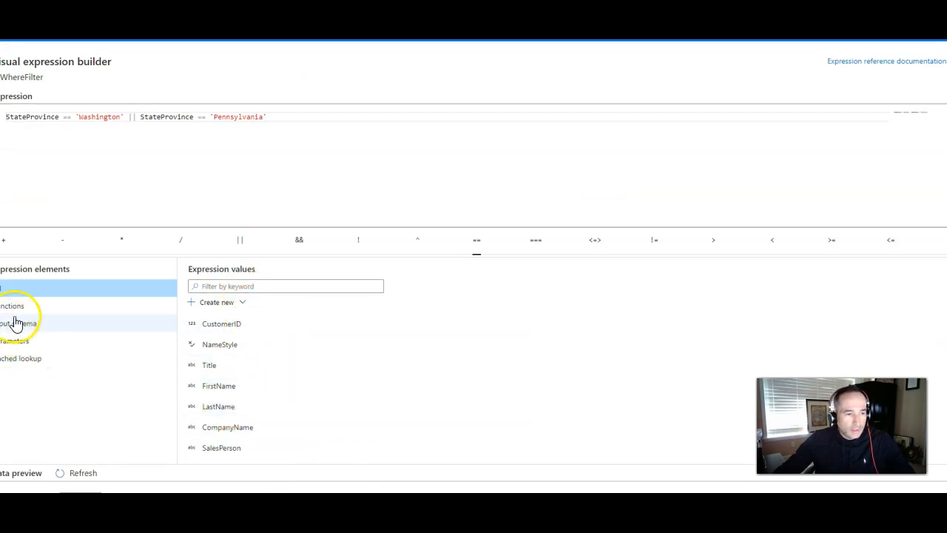
click(13, 306)
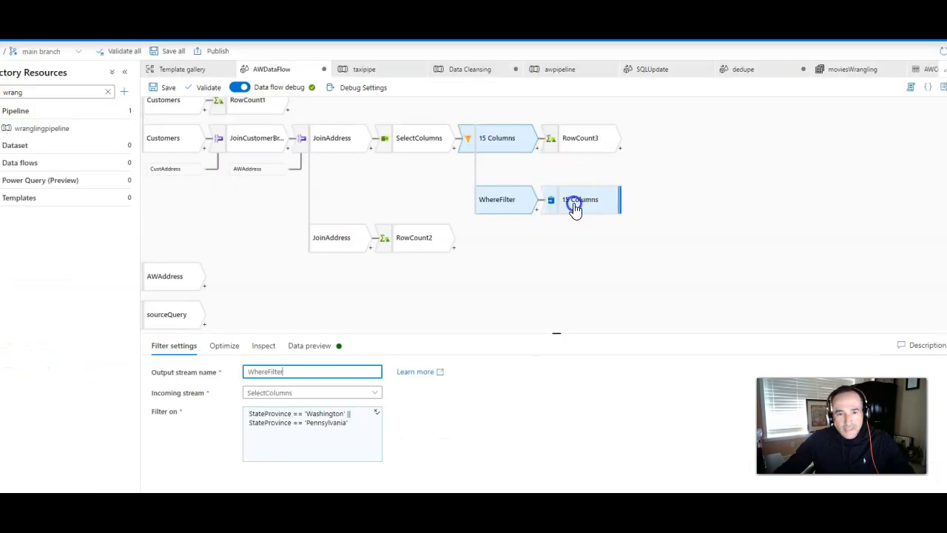
Select the sink1 cache sink and preview its filtered customer rows
click(574, 203)
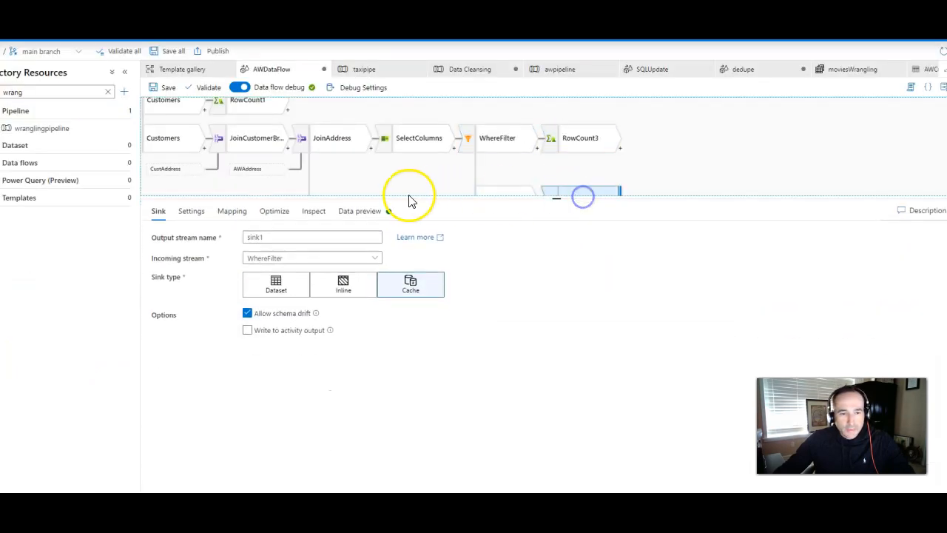
click(359, 211)
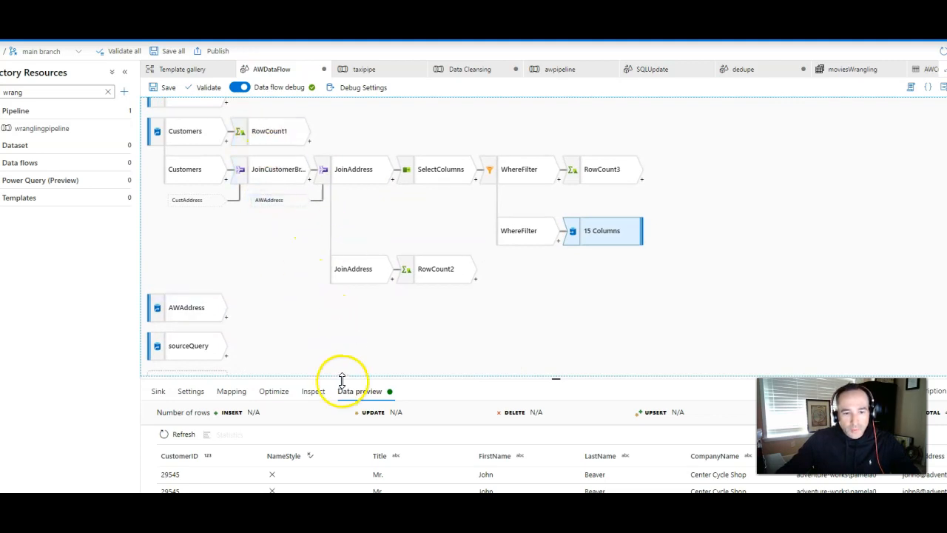
click(358, 295)
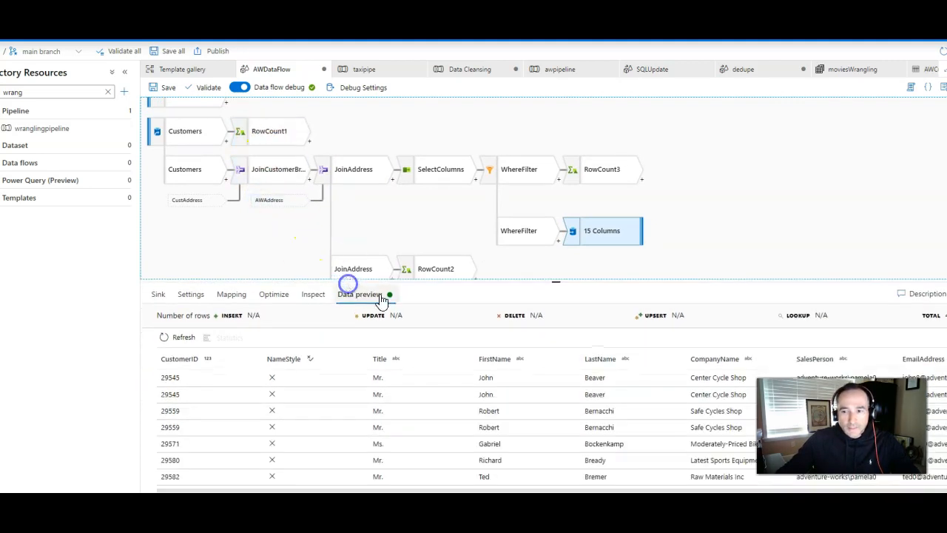
mouse_move(853, 290)
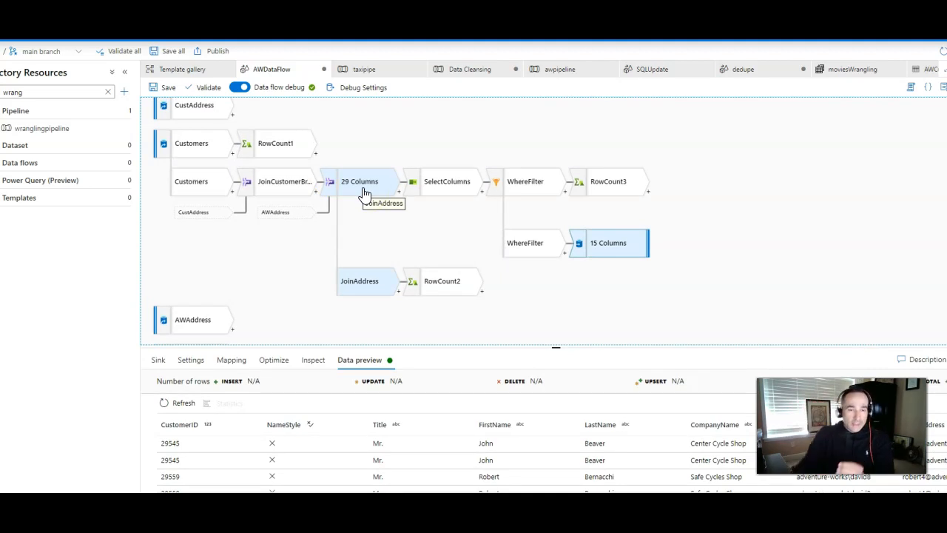
Show the data flow Parameters with integer CustomerID defaulting to 29485
click(275, 143)
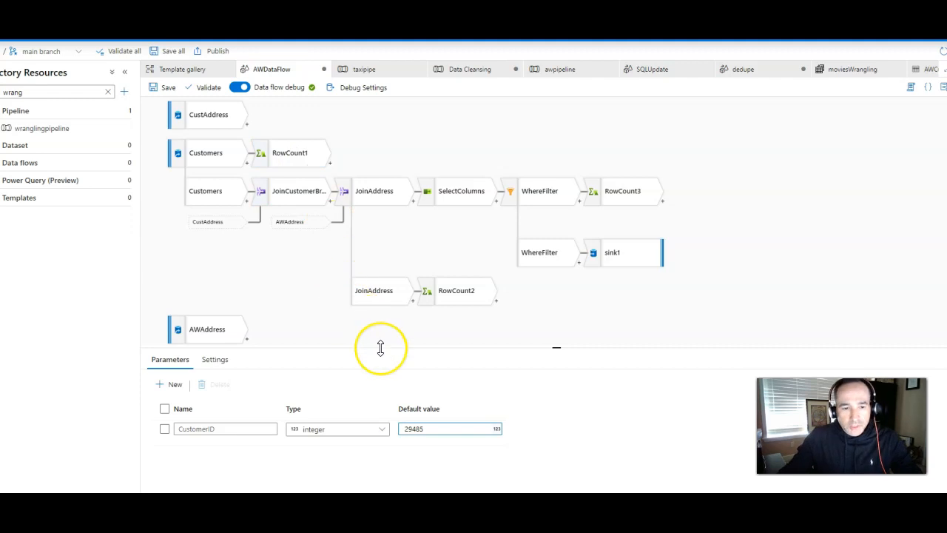
Inspect RowCount1's aggregate expression rowcount = count()
click(289, 152)
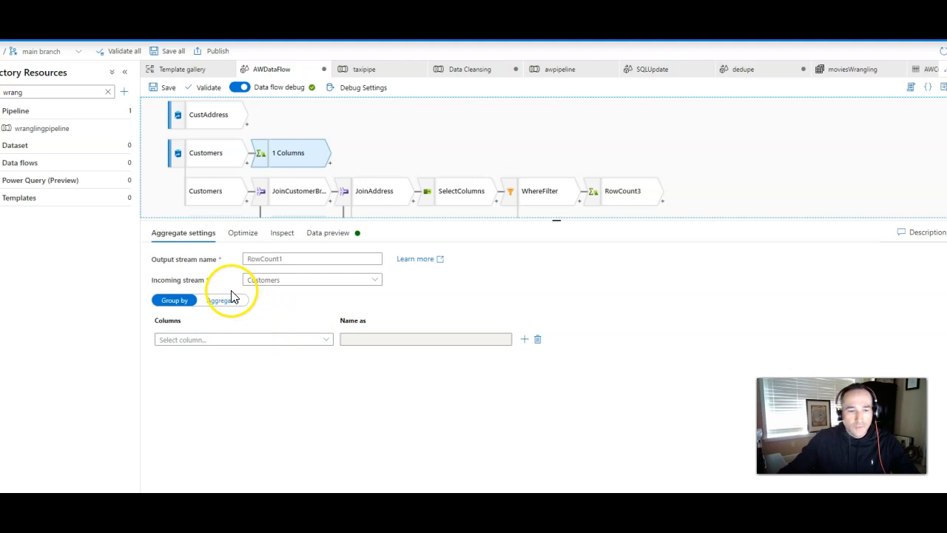
click(223, 300)
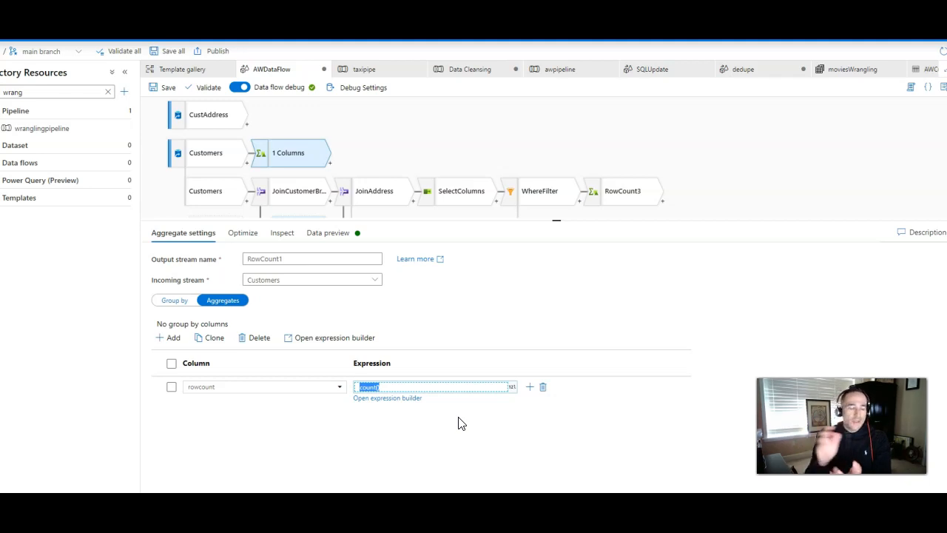
click(301, 387)
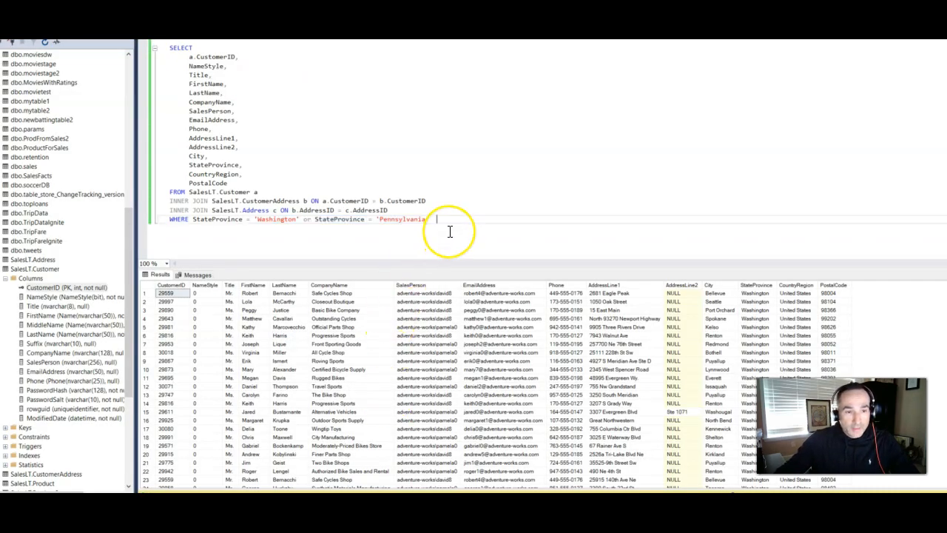
Type 'select count(*) from SalesLT.Customer' below the join query
text(select count(*) from)
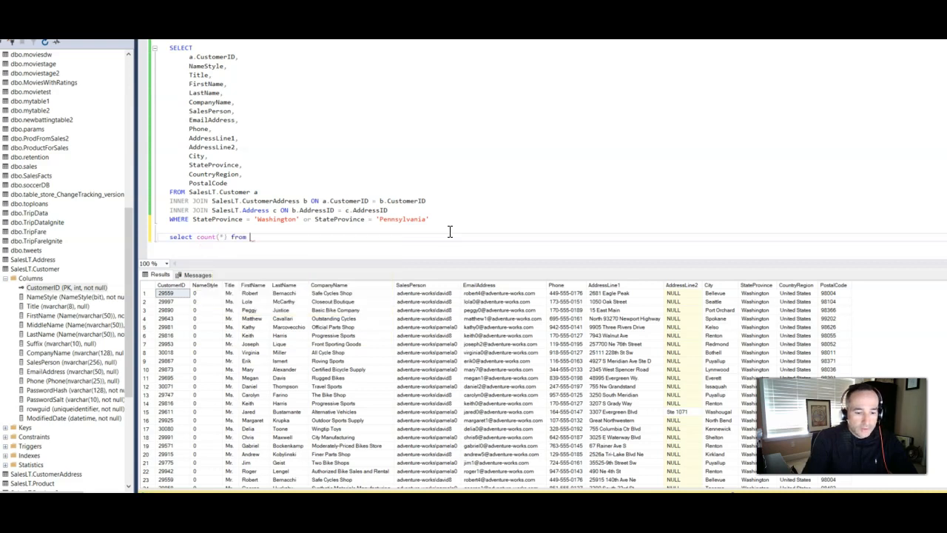
text(sale)
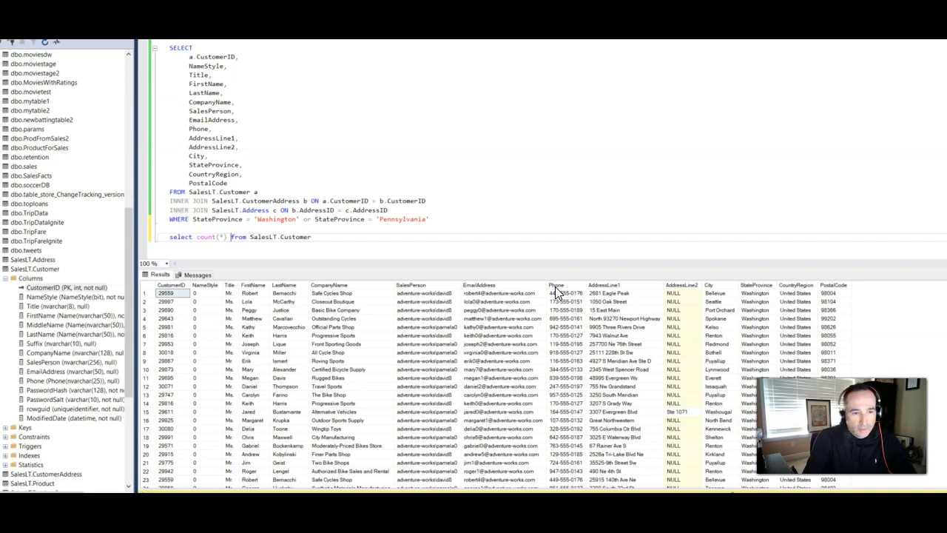
text(myr)
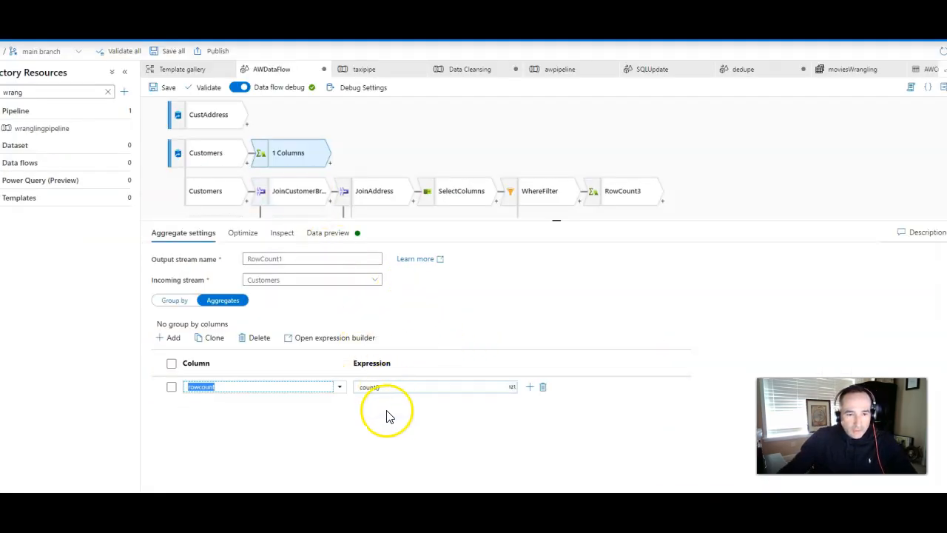
mouse_move(314, 251)
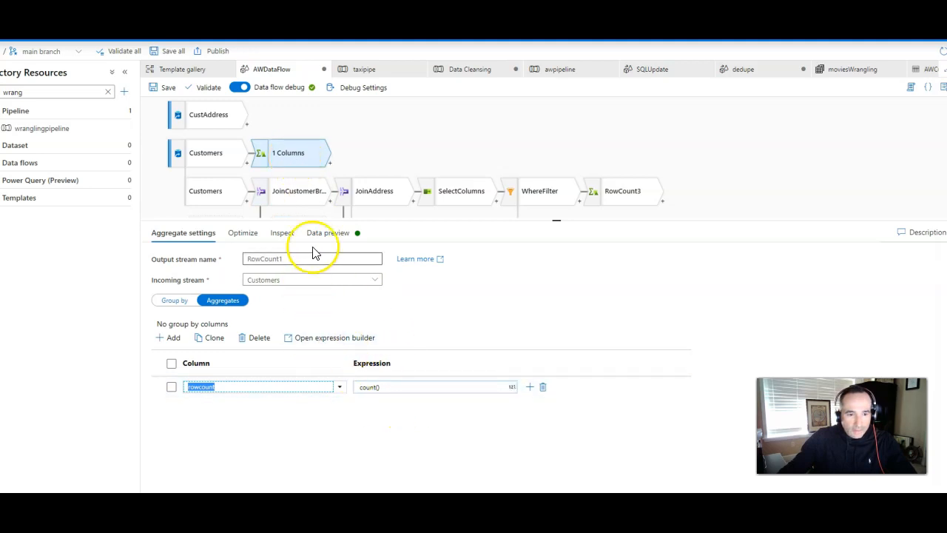
Preview RowCount1's output to see the single row count of 847
click(326, 233)
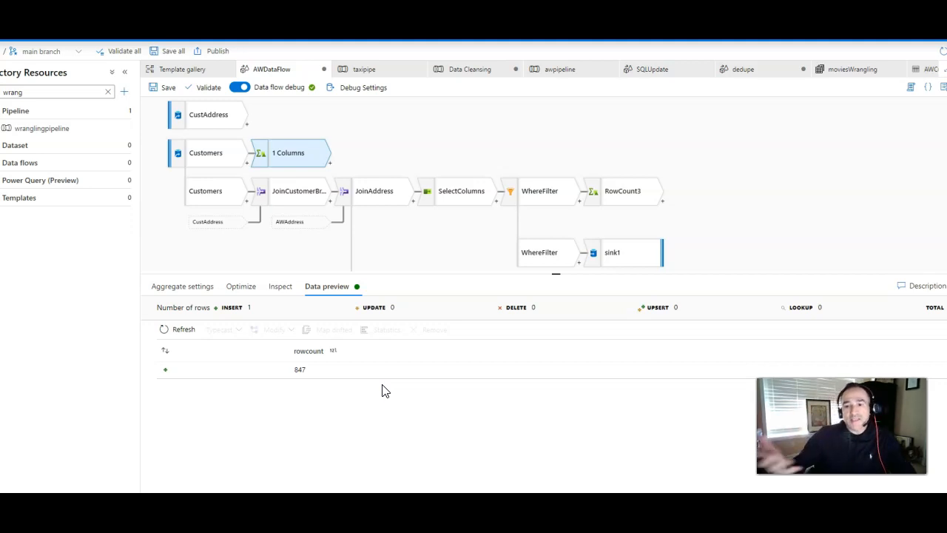
mouse_move(766, 200)
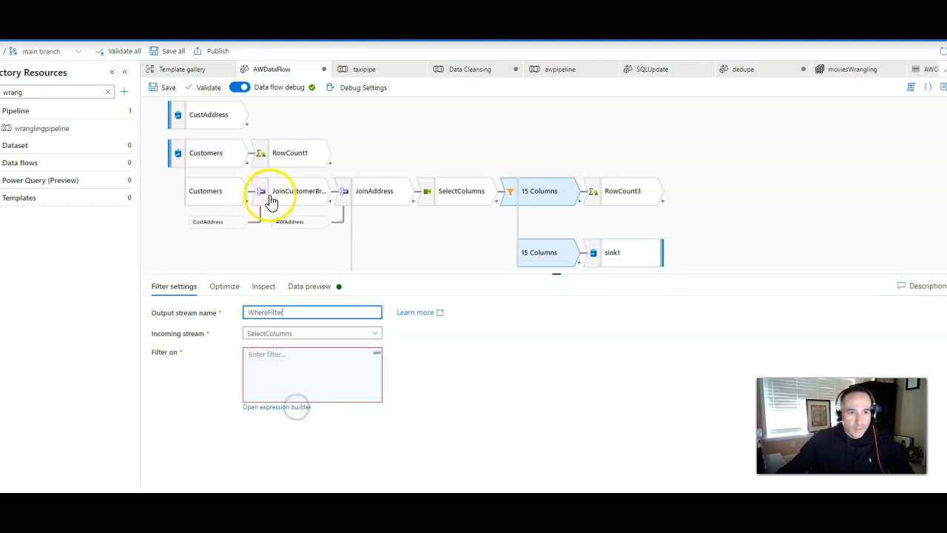
Point the WhereFilter condition at the CustomerID parameter and refresh its data preview
click(276, 407)
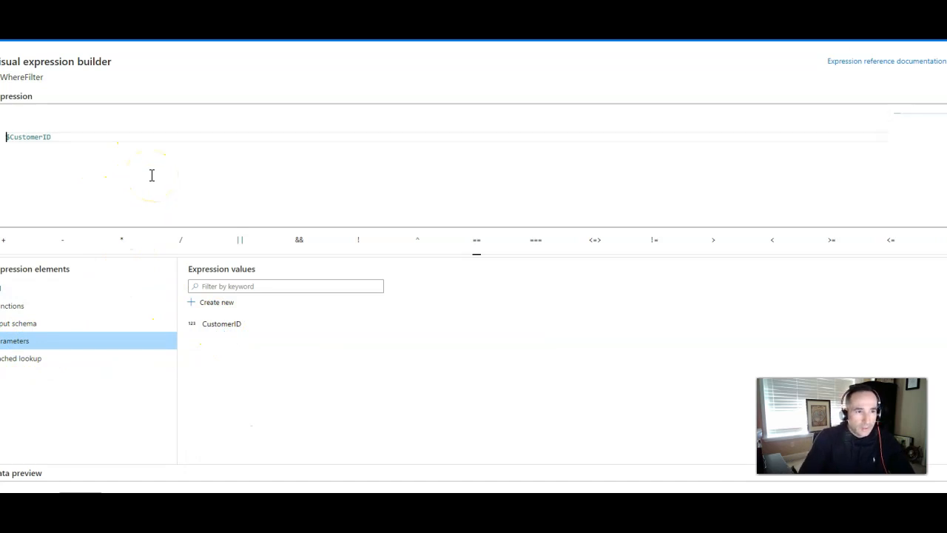
click(22, 324)
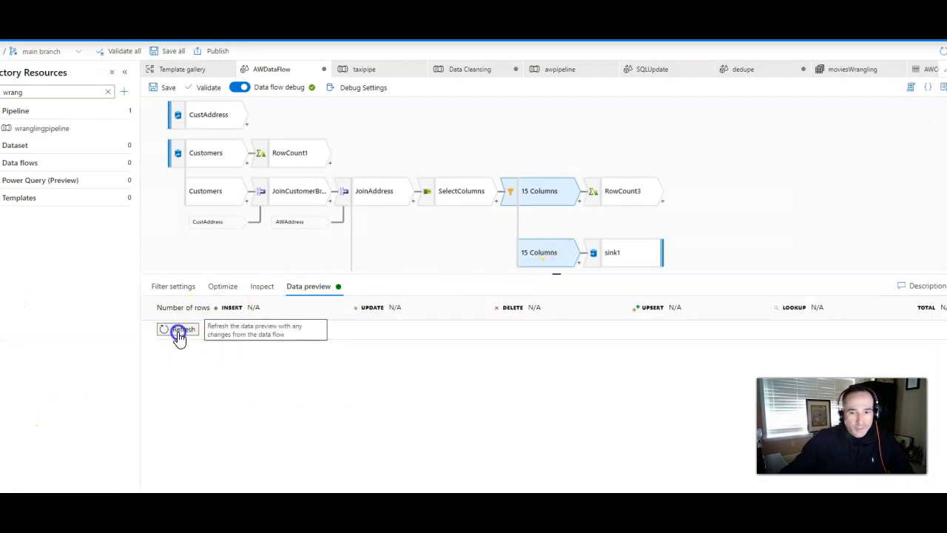
click(176, 329)
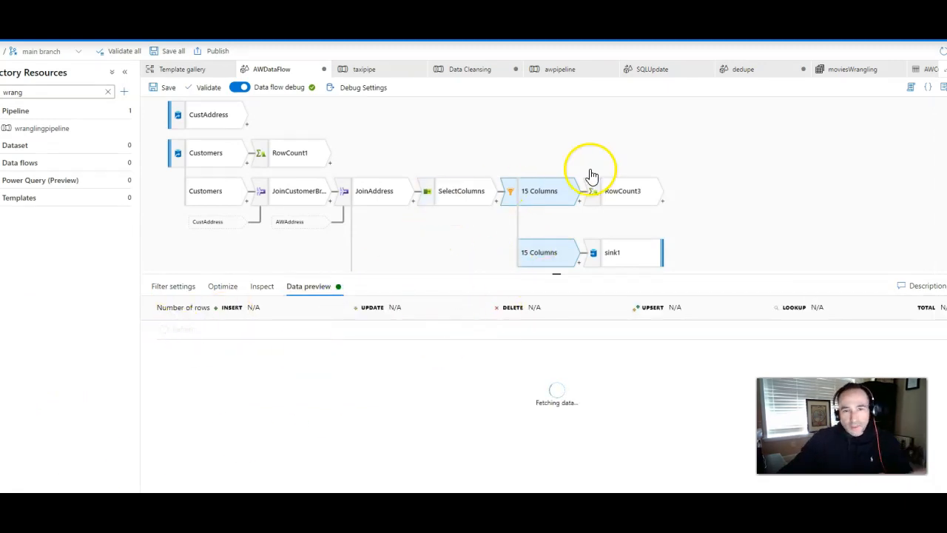
mouse_move(702, 149)
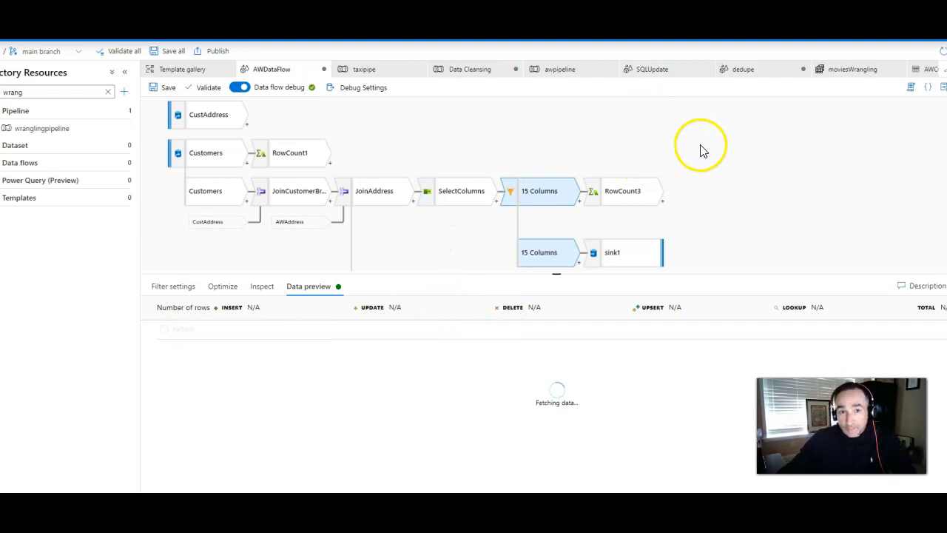
mouse_move(790, 94)
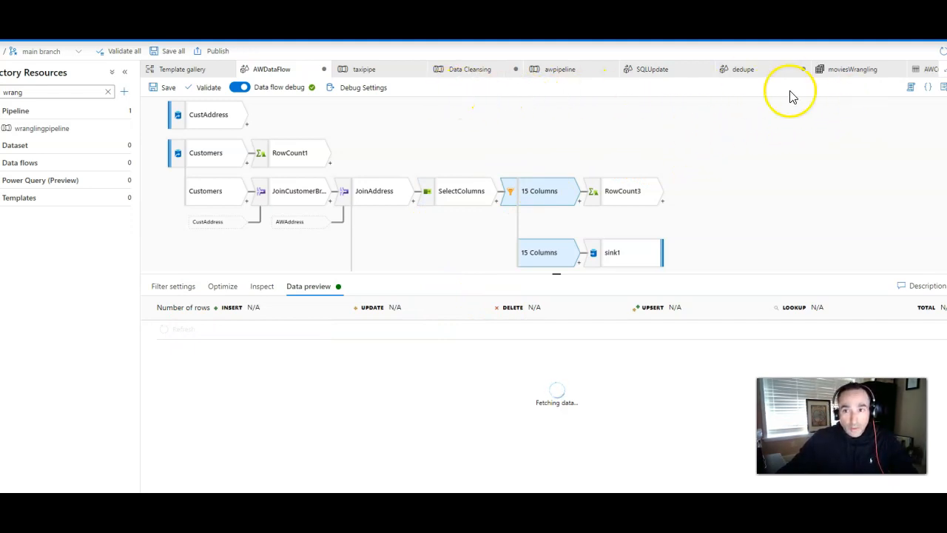
mouse_move(427, 82)
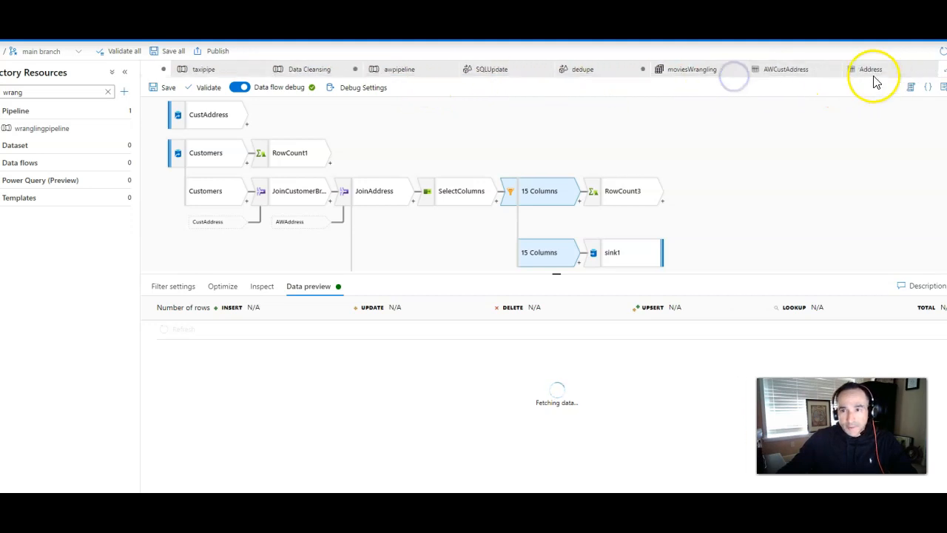
mouse_move(551, 81)
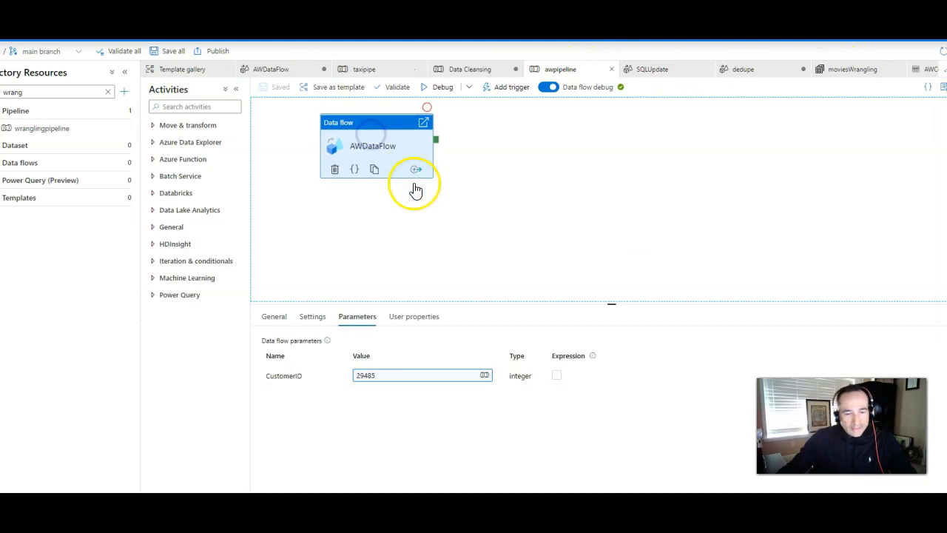
mouse_move(319, 381)
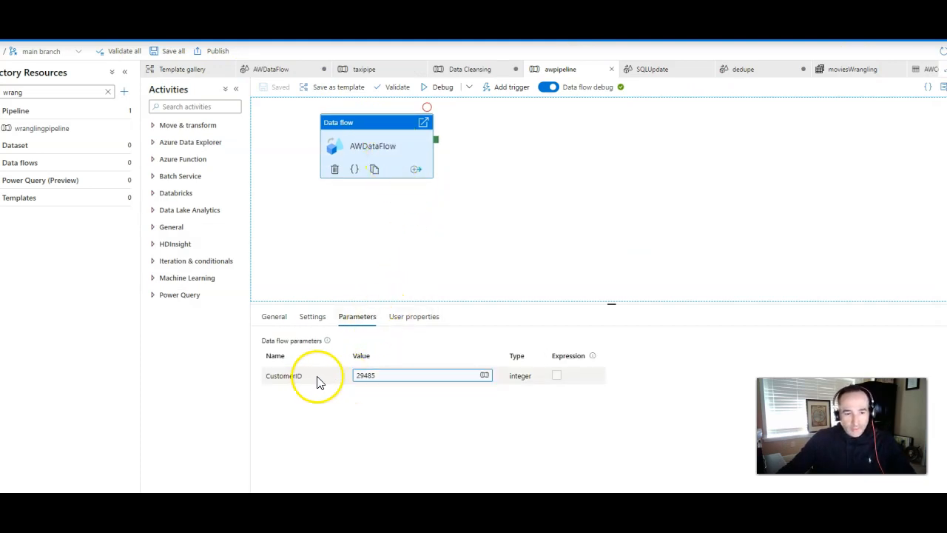
Verify CustomerID is 29485 in awpipeline and that the preview returns only that customer
click(399, 375)
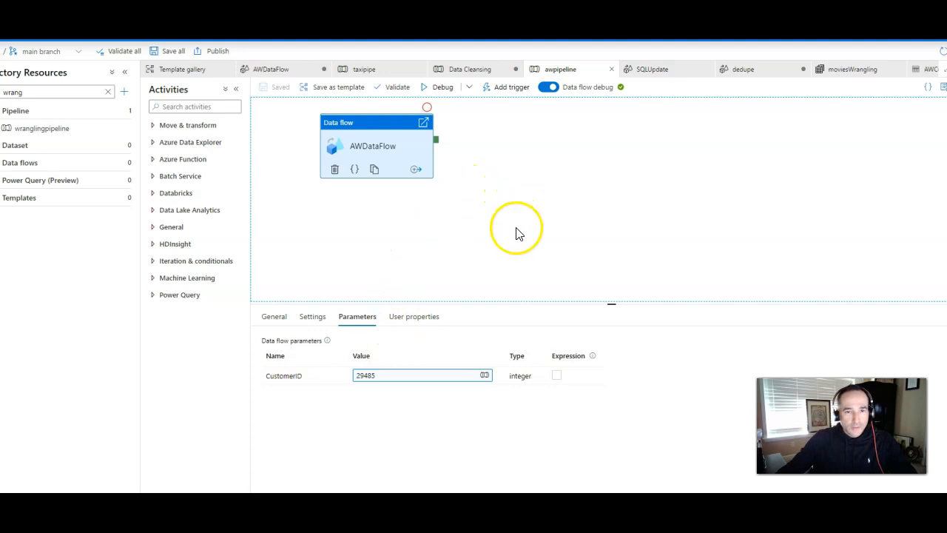
mouse_move(490, 225)
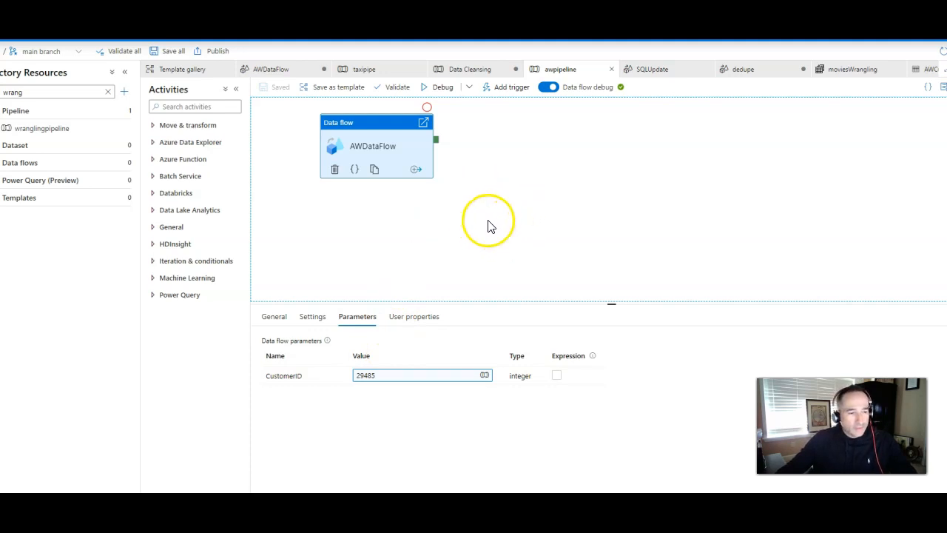
mouse_move(572, 108)
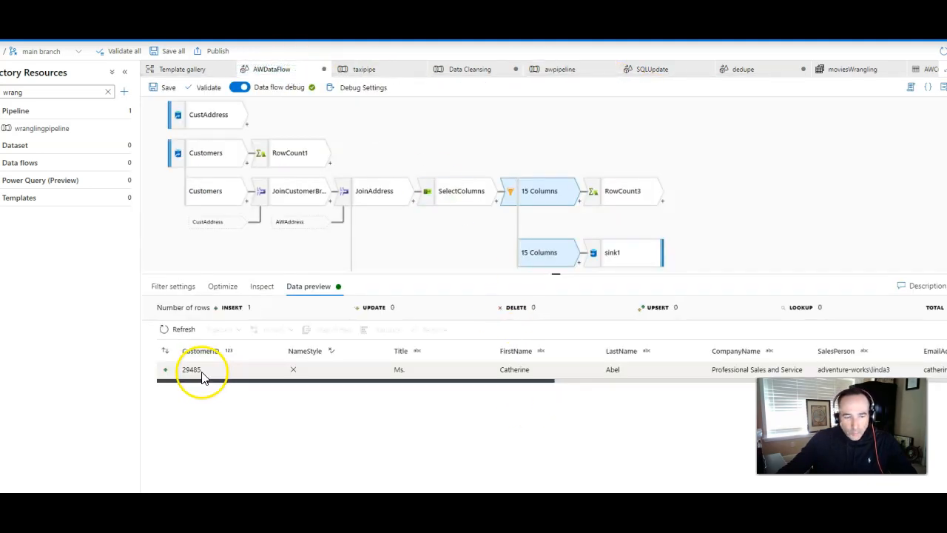
right_click(191, 369)
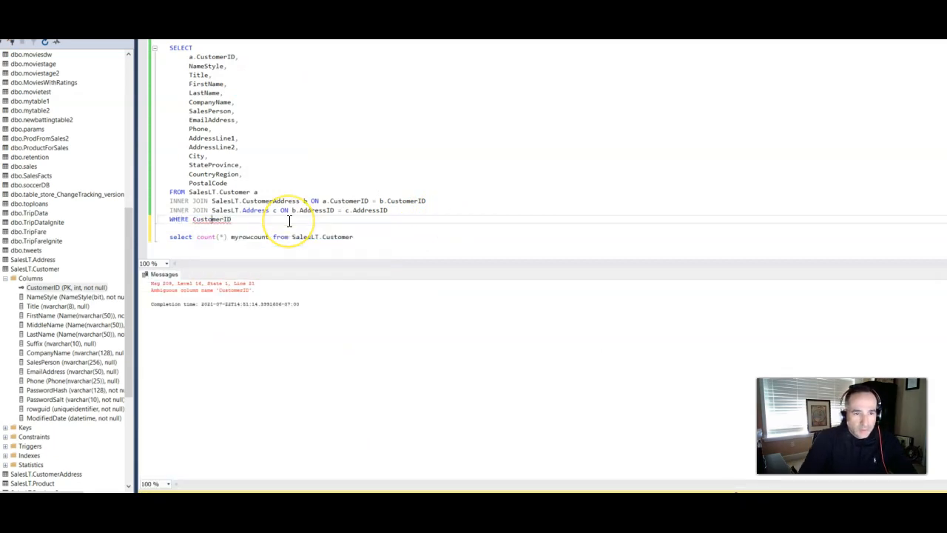
Change the SQL WHERE clause to a.CustomerID = 29485 and run the query with F5
text(a.)
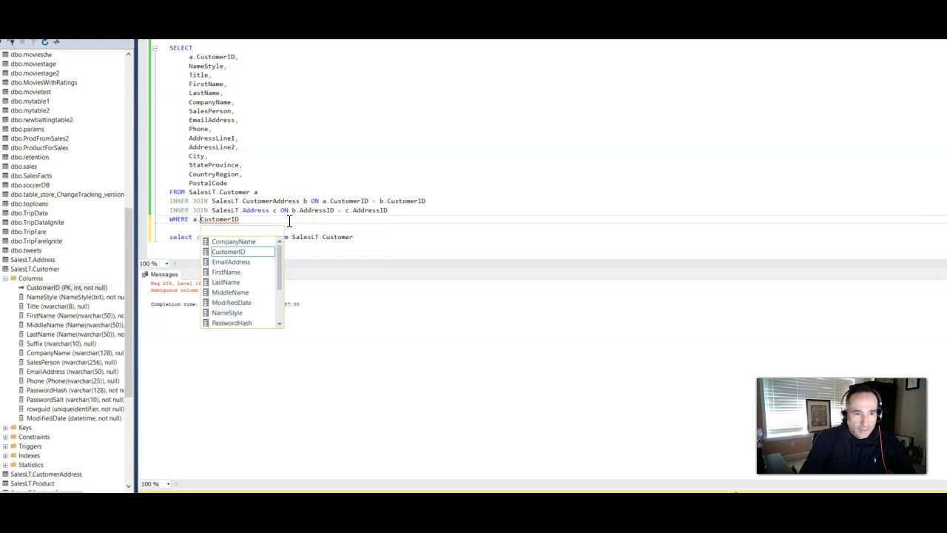
text(= 29485)
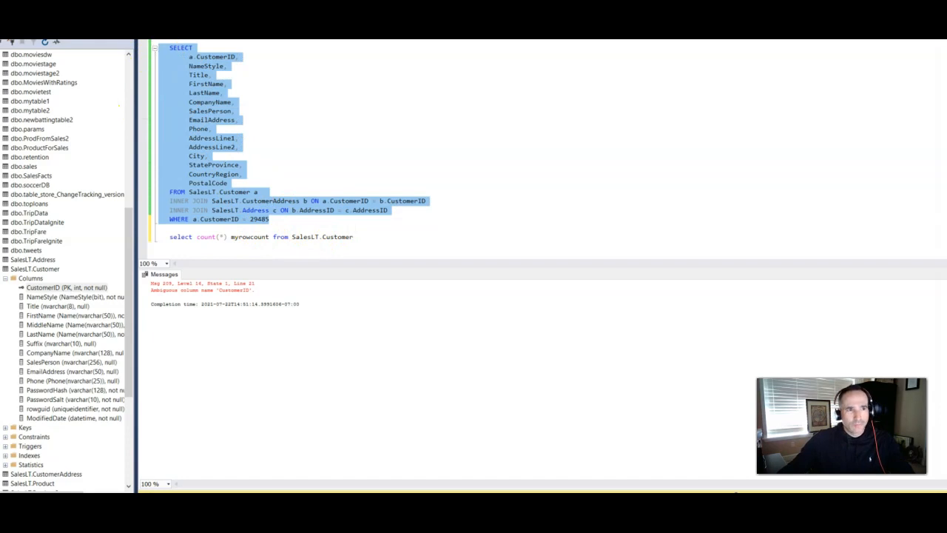
key(F5)
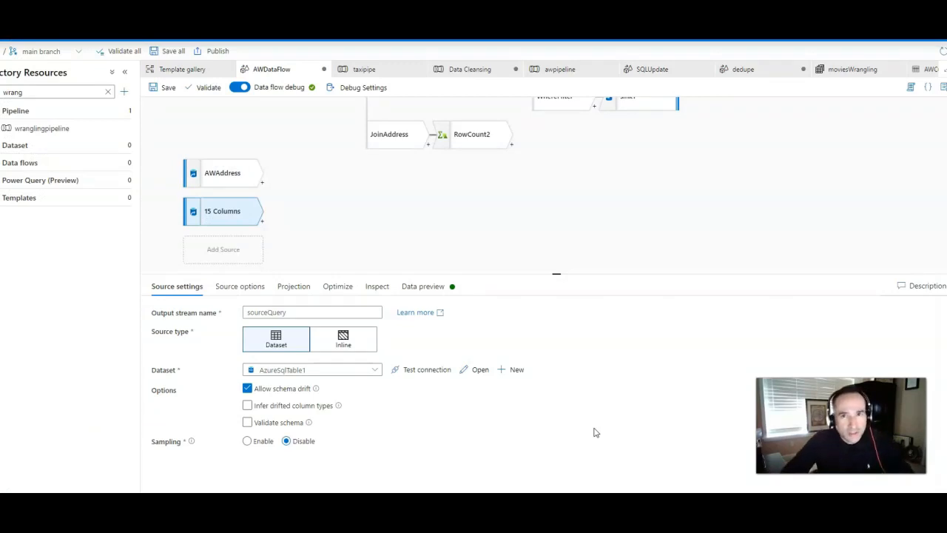
mouse_move(610, 430)
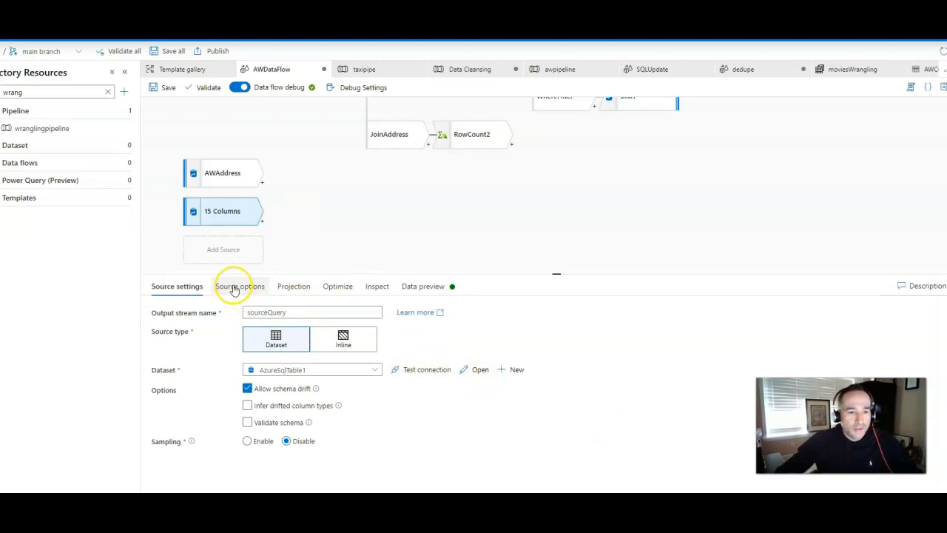
Review sourceQuery's SQL query options and its imported projection, starting with CustomerID and NameStyle
click(238, 285)
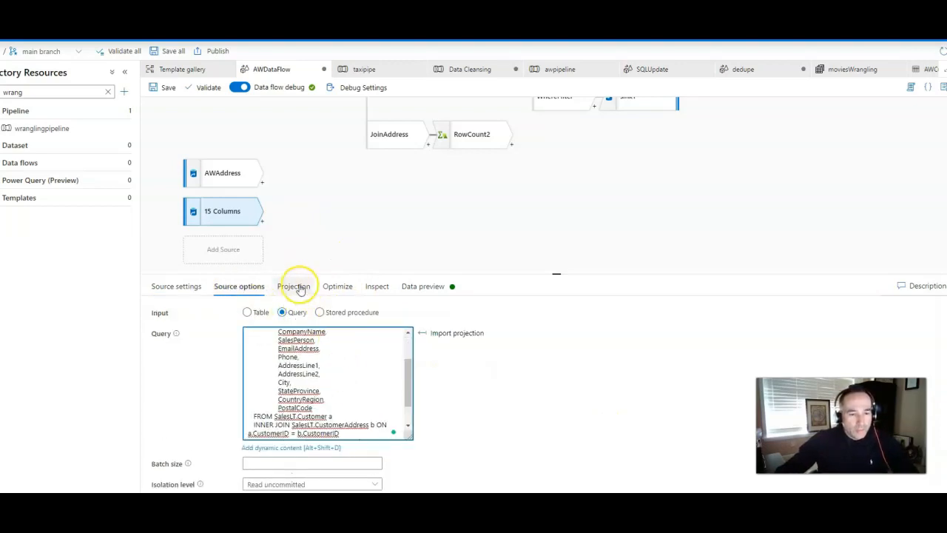
click(295, 286)
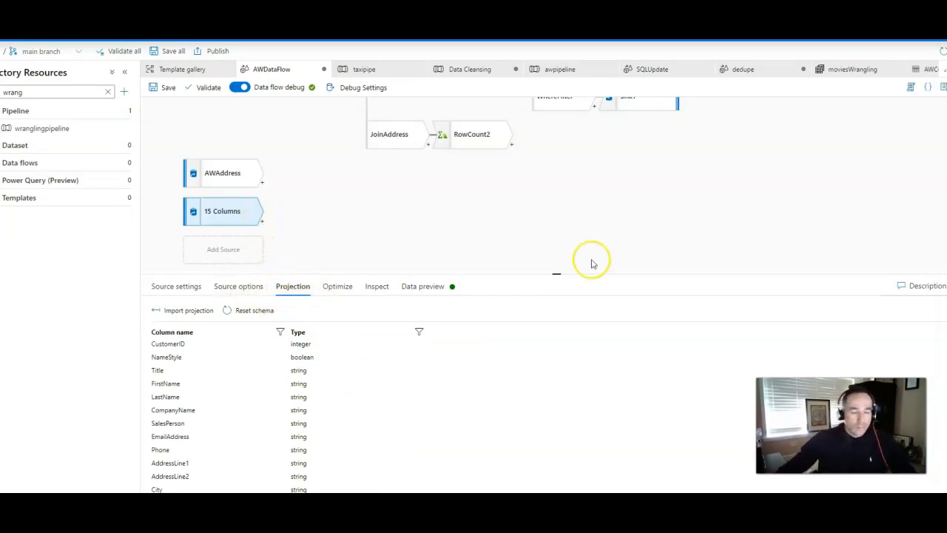
mouse_move(533, 228)
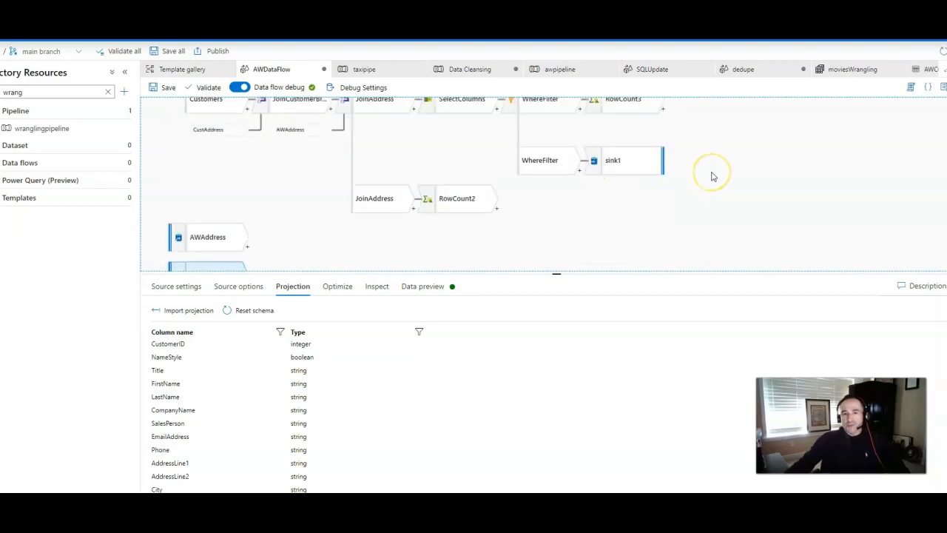
mouse_move(713, 176)
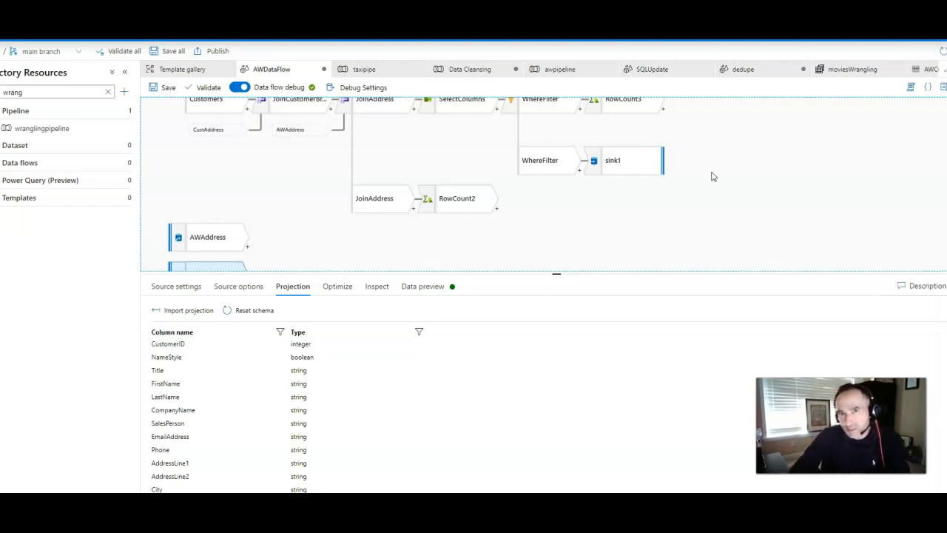
mouse_move(525, 231)
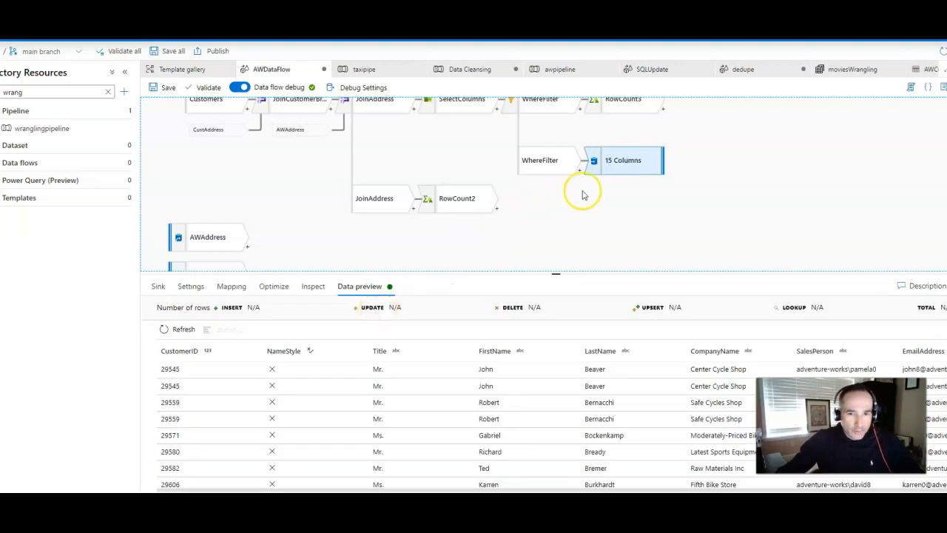
Inspect sink1's customer-row preview and its settings
click(190, 286)
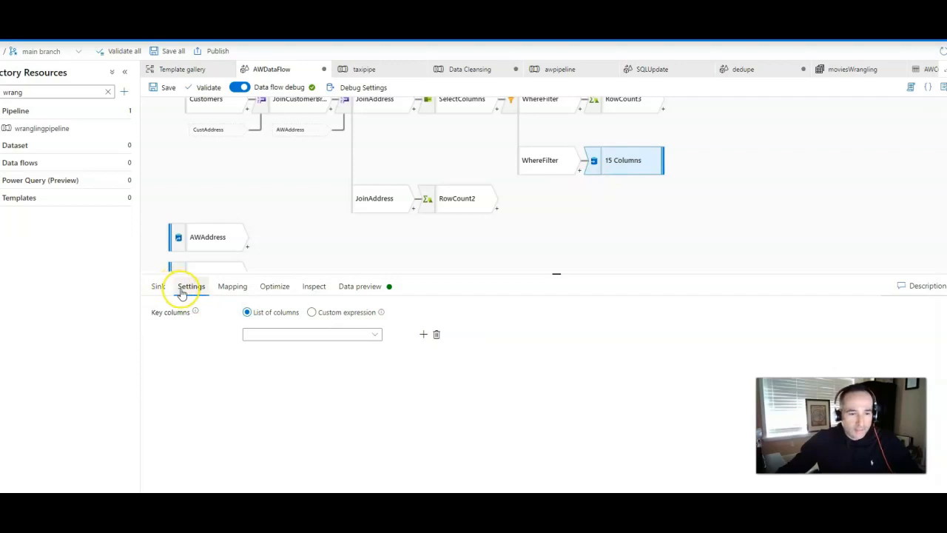
click(157, 286)
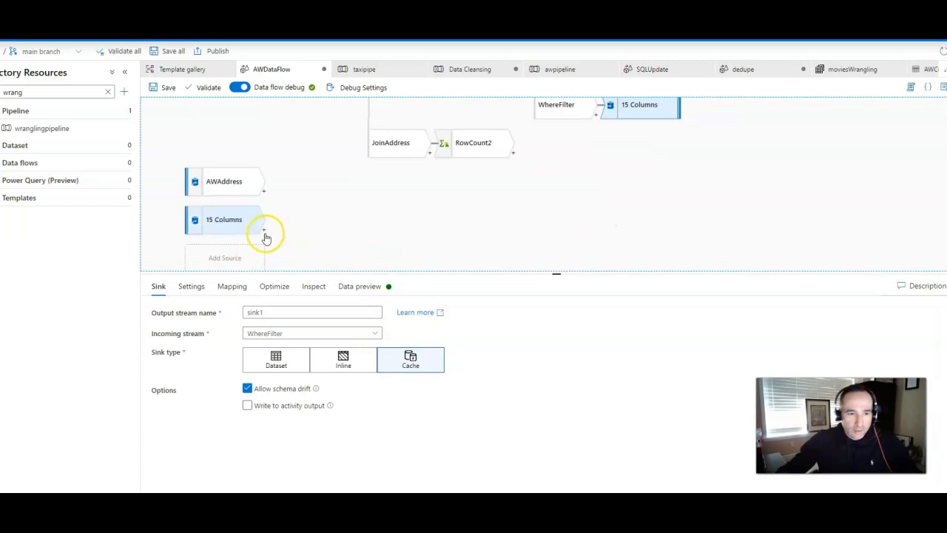
Add sink2 after sourceQuery and assign it an Azure SQL dataset
click(264, 219)
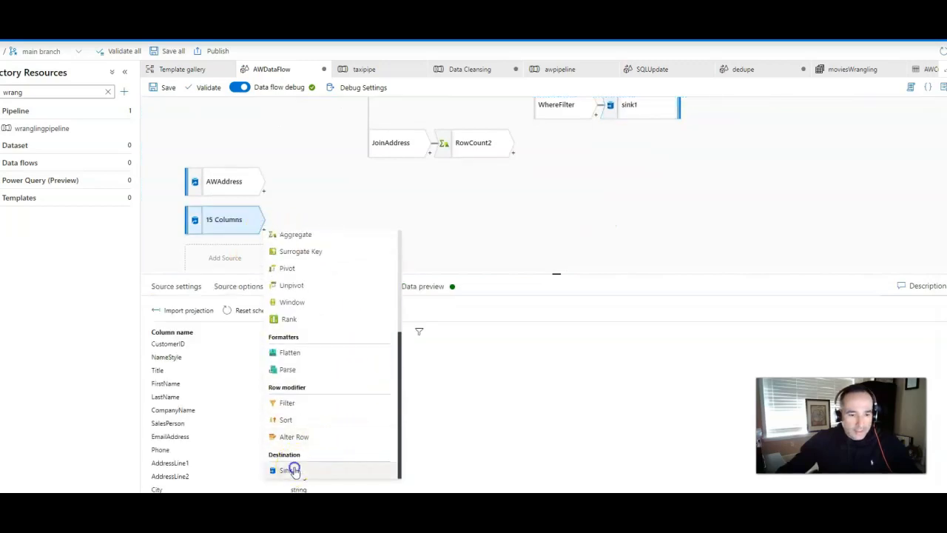
click(289, 469)
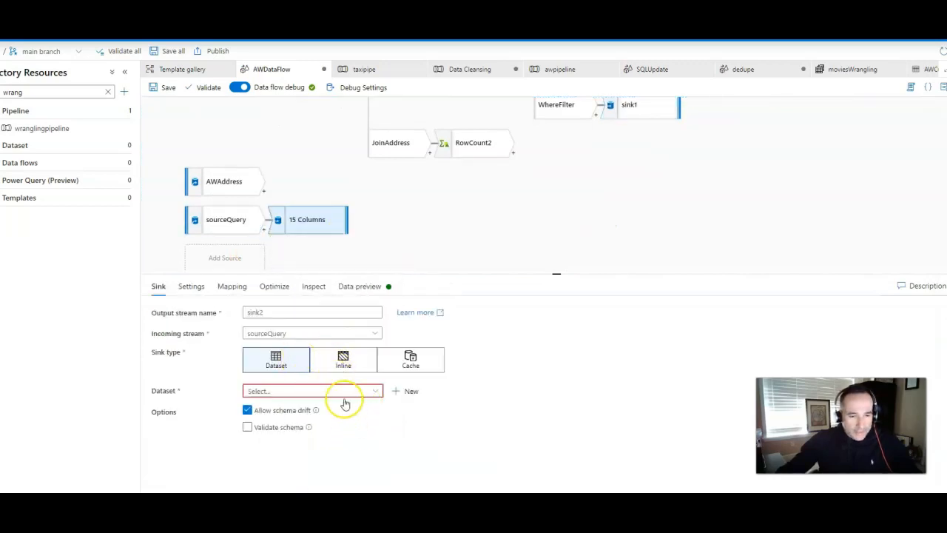
click(340, 391)
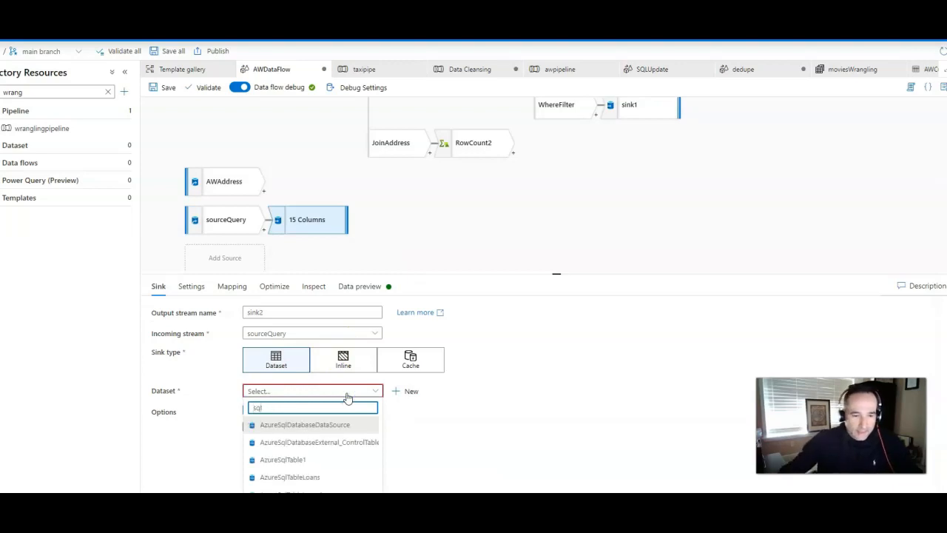
click(191, 286)
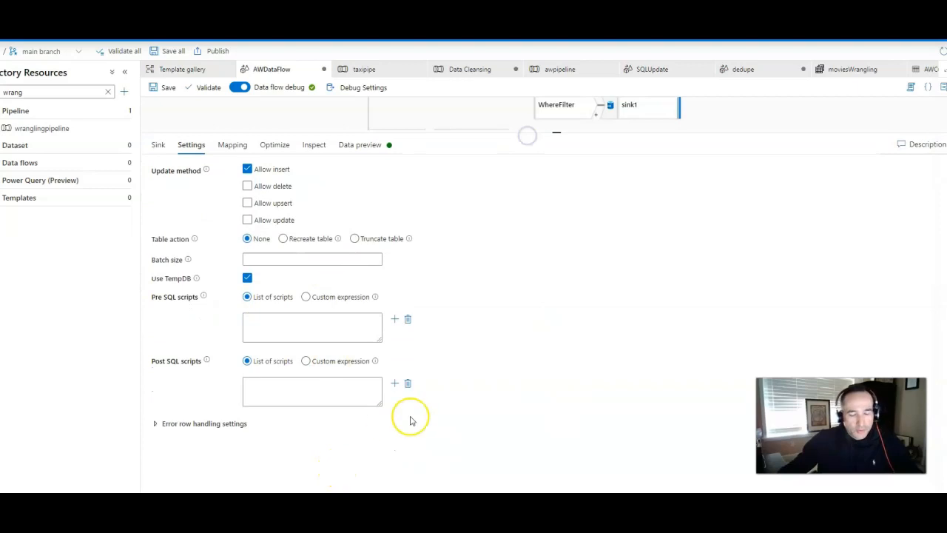
mouse_move(517, 446)
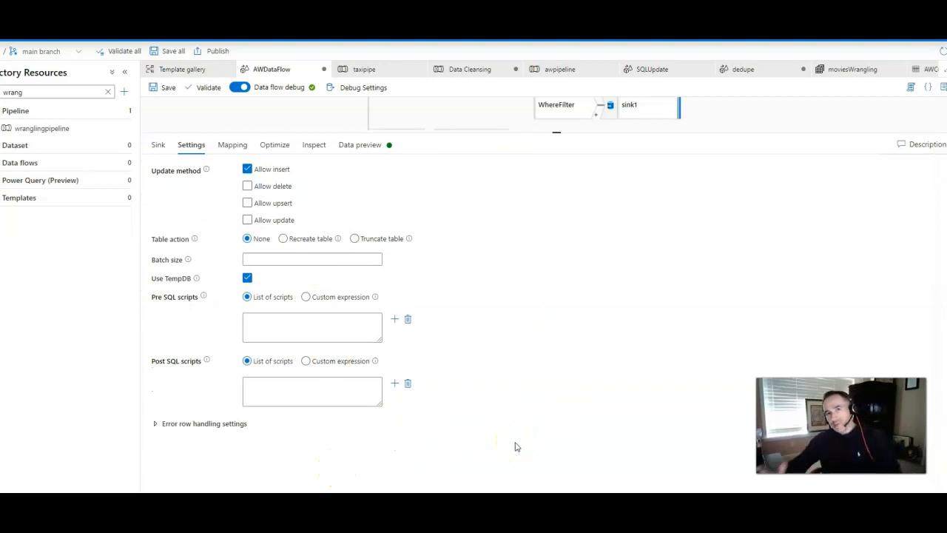